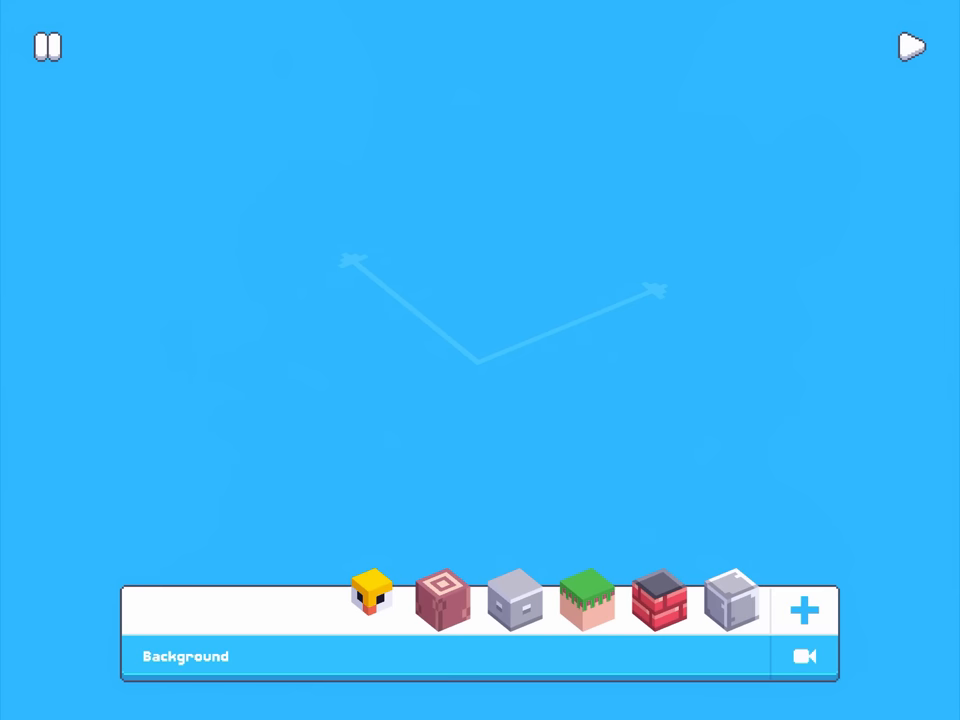
# Place green terrain blocks in an L-shaped maze wall and float an orange box above it.
pyautogui.click(804, 608)
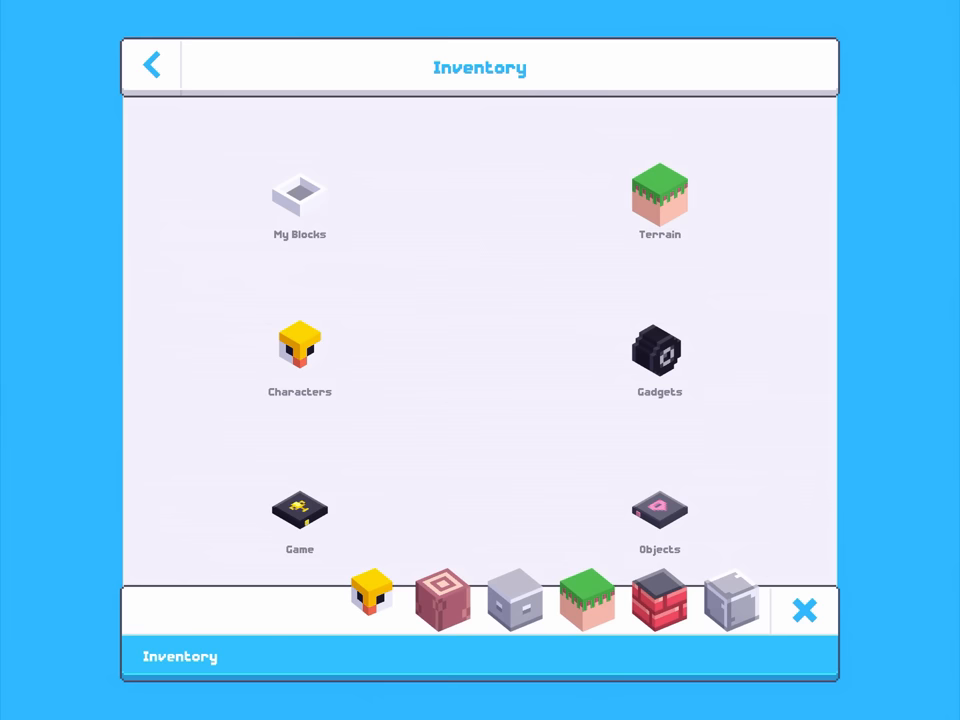
pyautogui.click(660, 350)
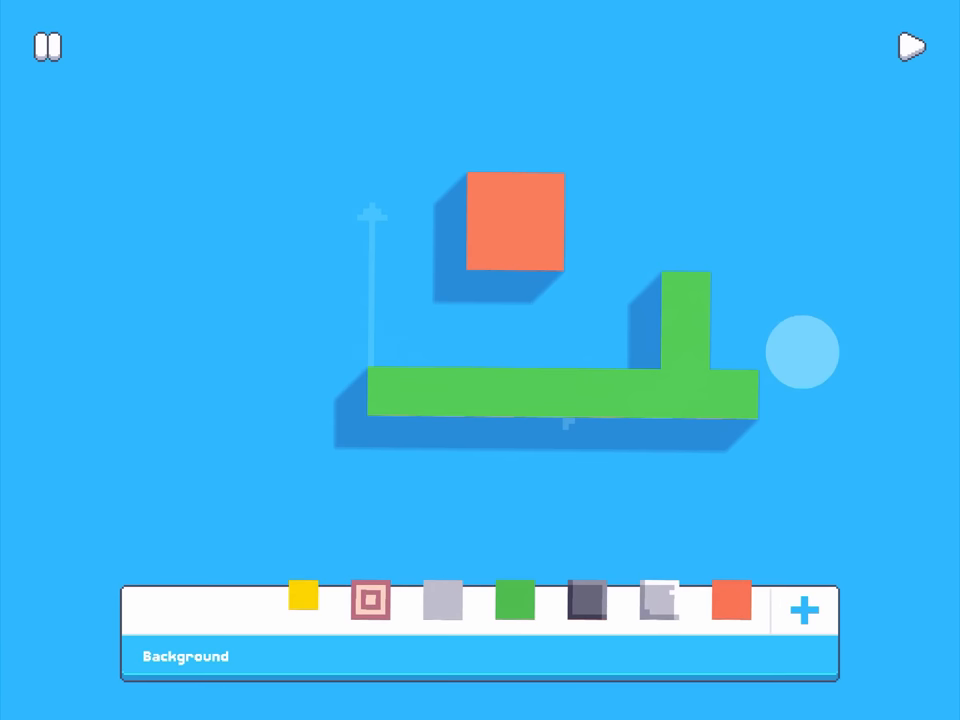
pyautogui.click(908, 46)
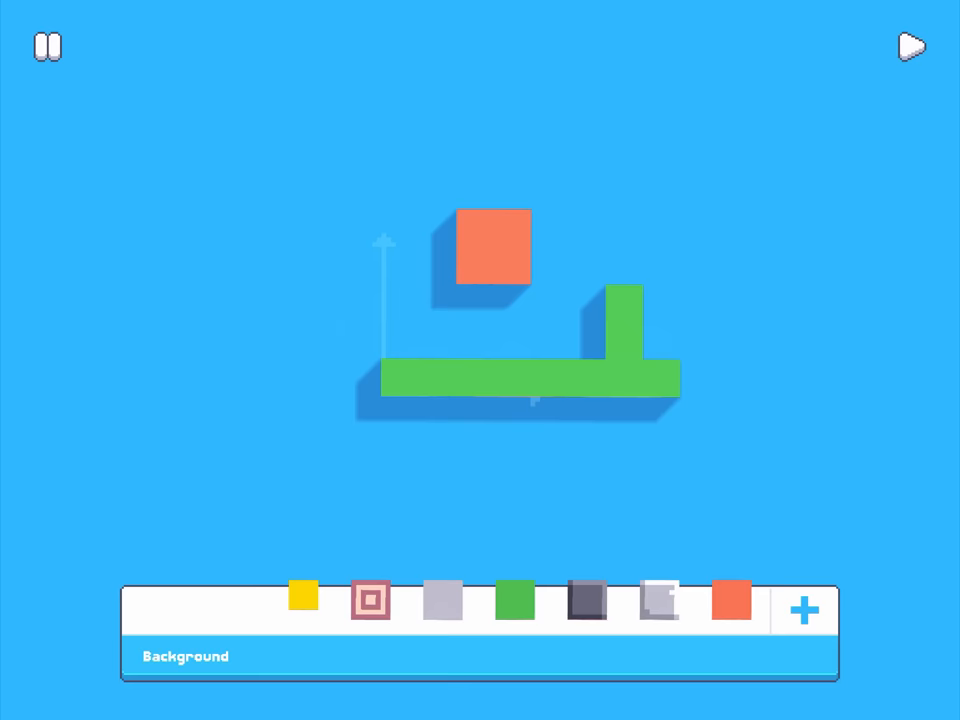
# Place a Set Gravity block from Physics and wire in a Vector of 0, 0, -10.
pyautogui.click(804, 610)
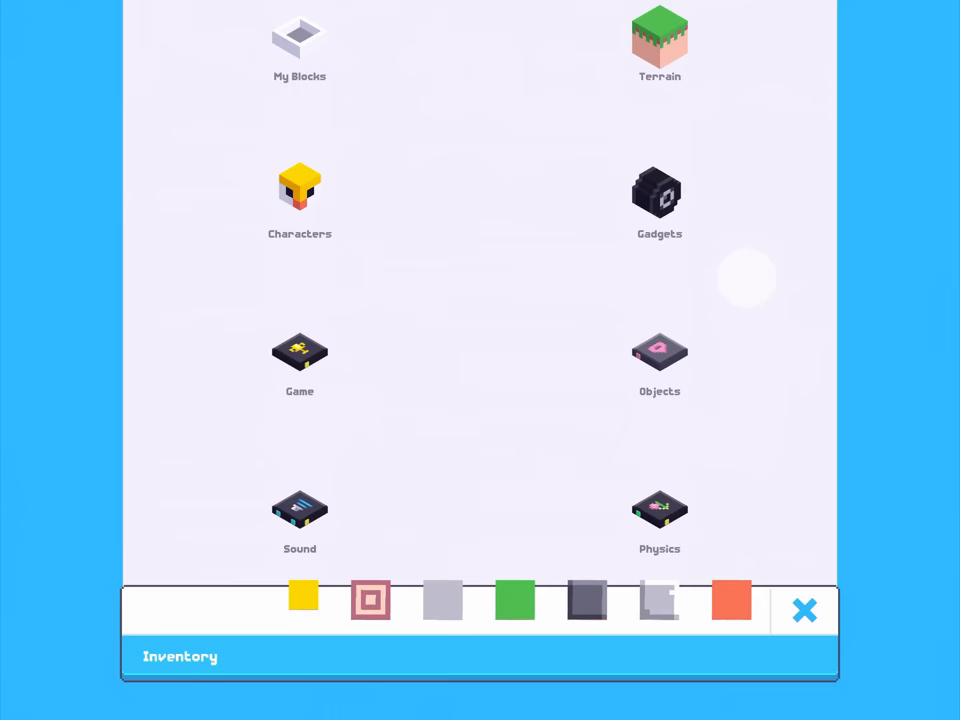
pyautogui.click(660, 510)
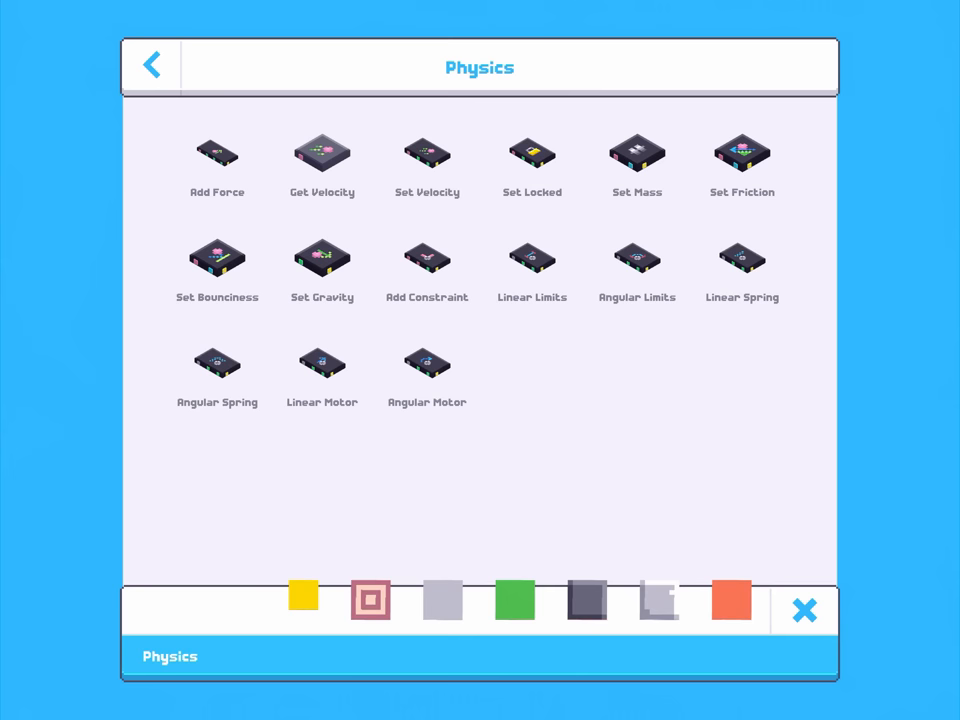
pyautogui.click(322, 258)
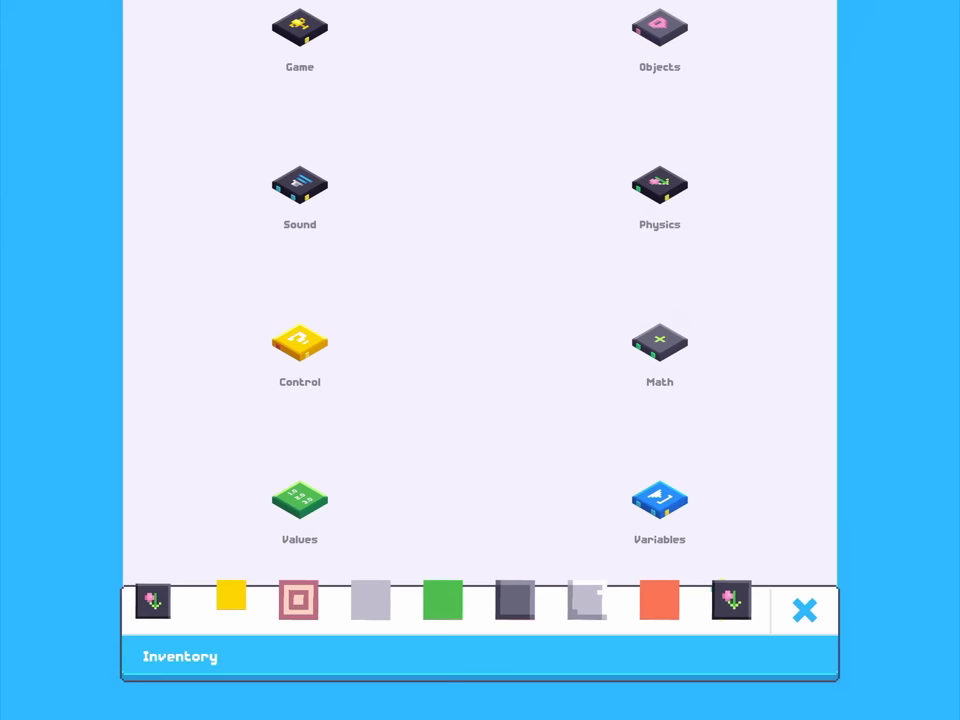
pyautogui.click(804, 610)
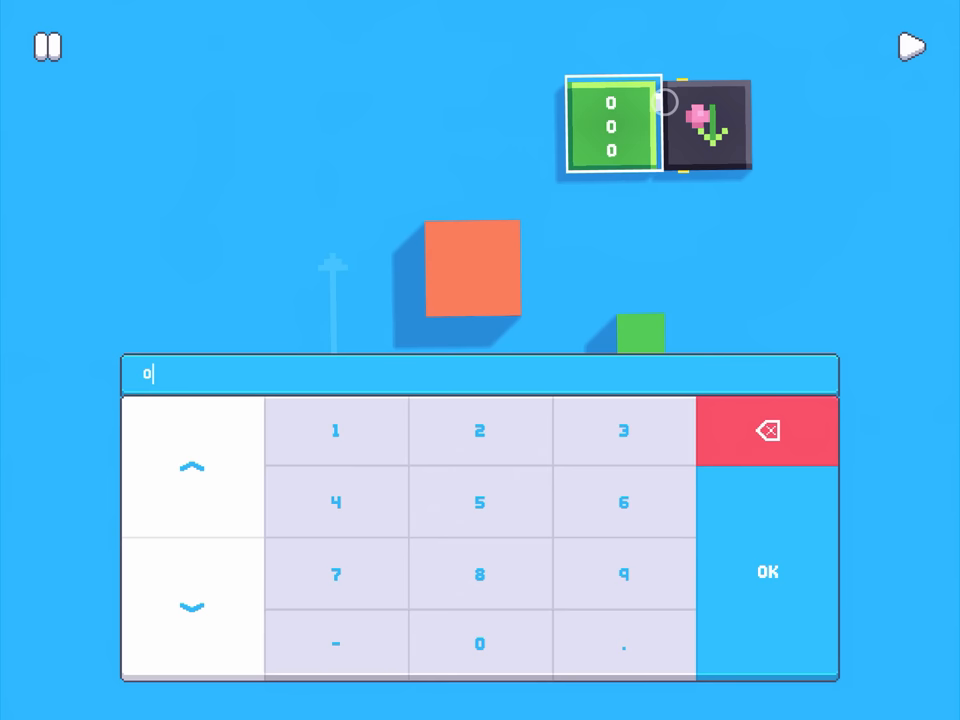
pyautogui.click(768, 572)
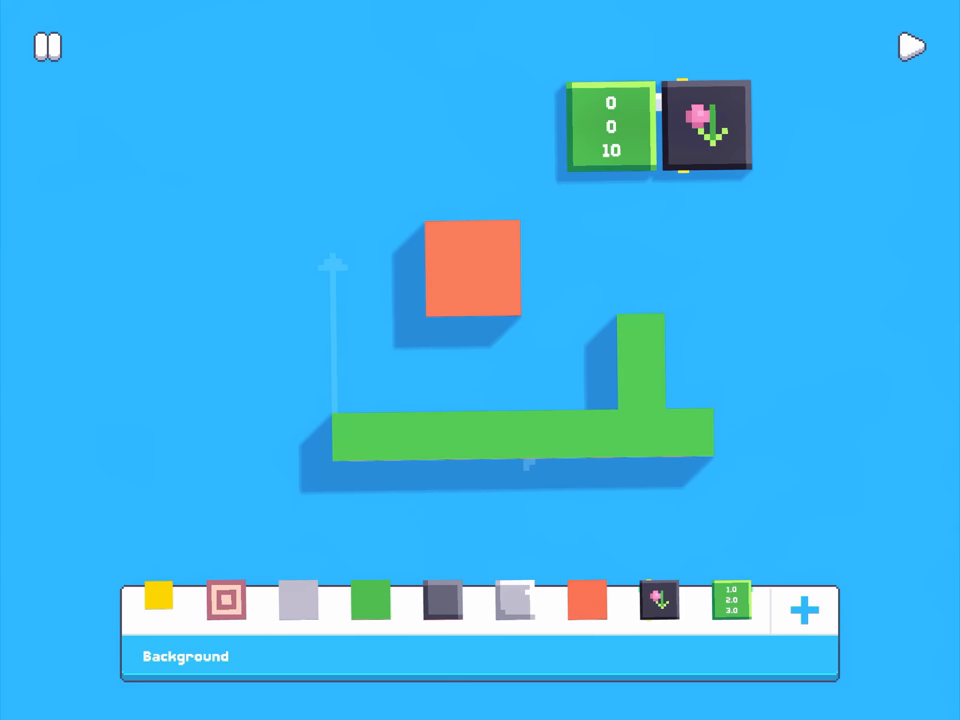
pyautogui.click(610, 124)
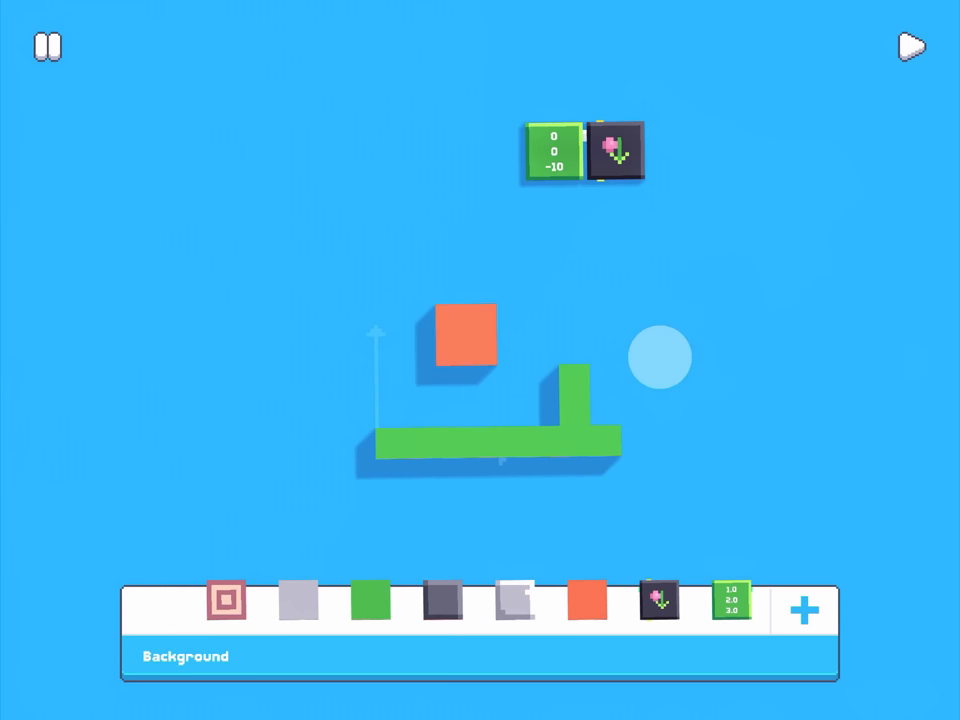
# Place an Add Force block on the orange box and start entering its force vector on the keypad.
pyautogui.click(804, 610)
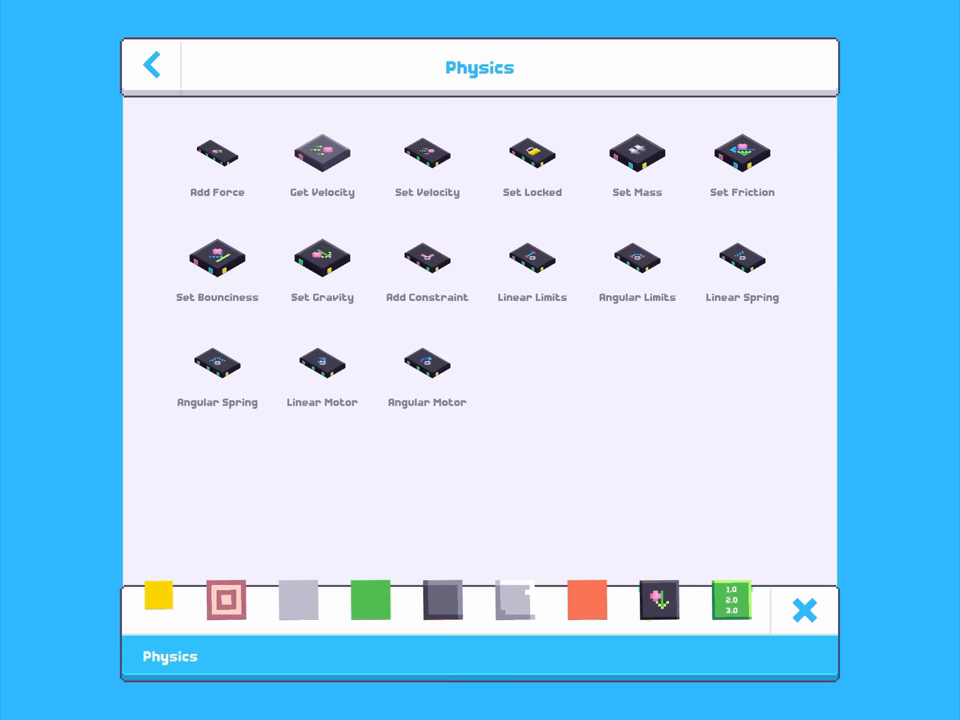
pyautogui.click(216, 152)
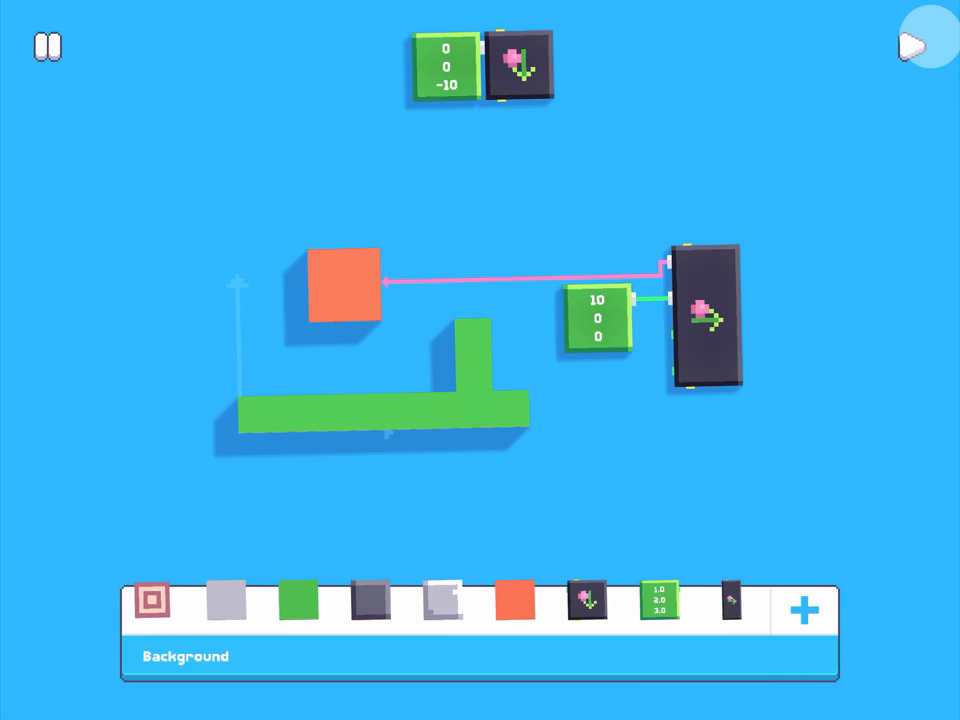
pyautogui.click(600, 300)
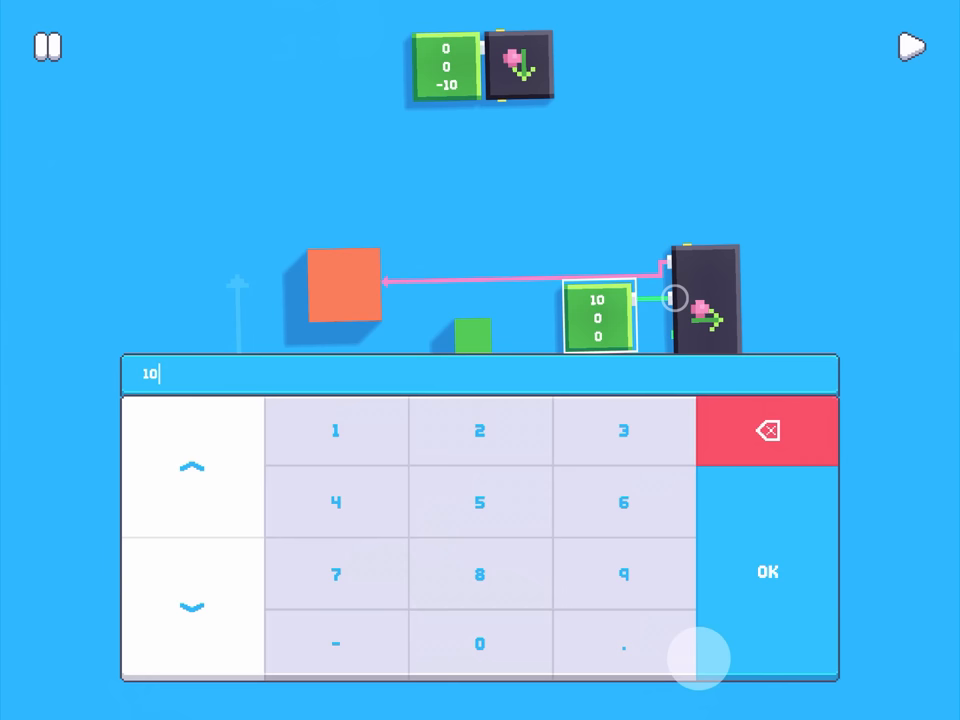
pyautogui.click(768, 572)
pyautogui.write('0')
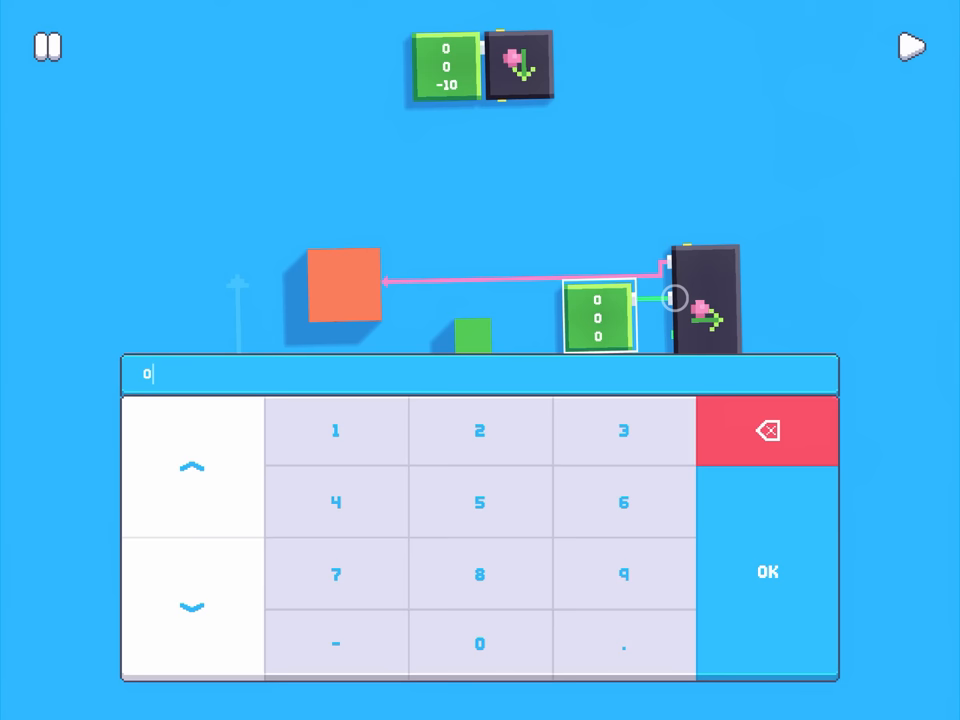
pyautogui.click(768, 572)
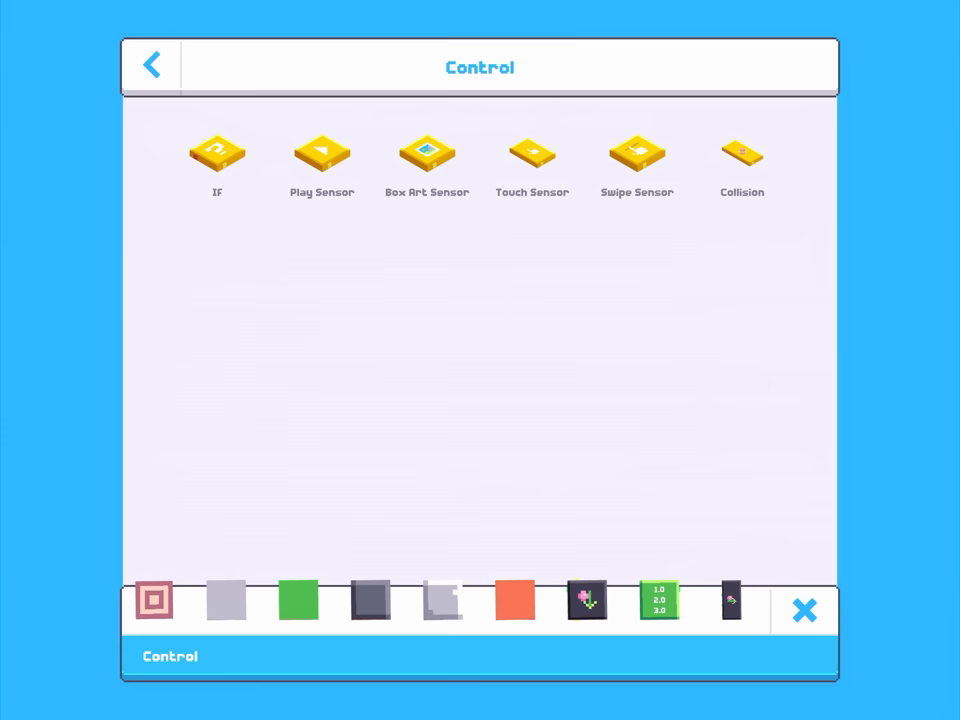
# Trigger Add Force with a Touch Sensor at 0, 0, 100 and play-test, then stop.
pyautogui.click(532, 156)
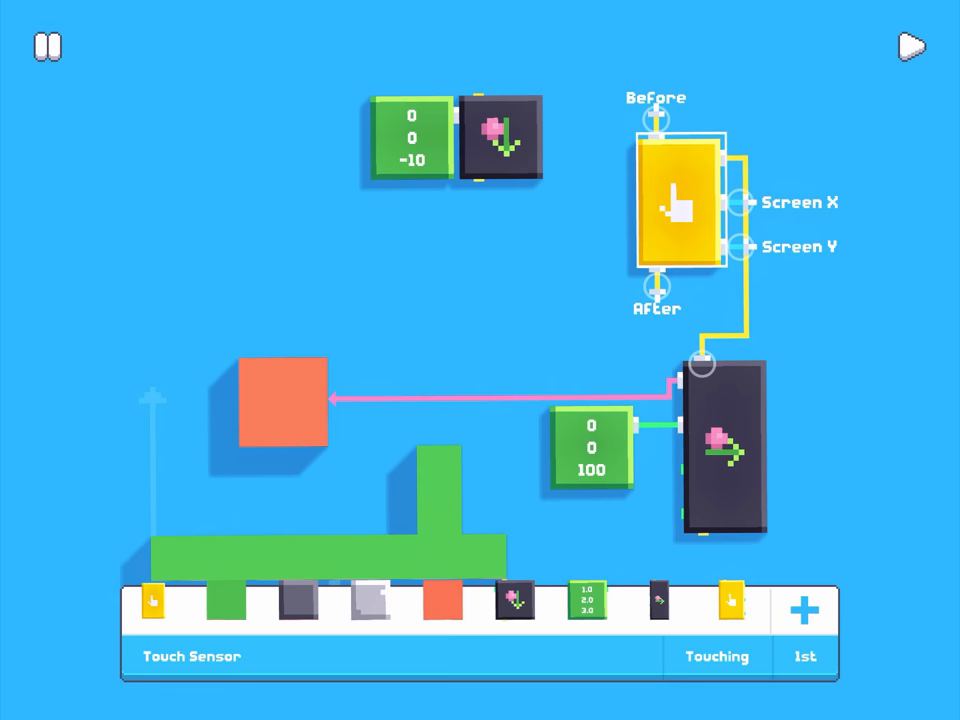
pyautogui.click(908, 46)
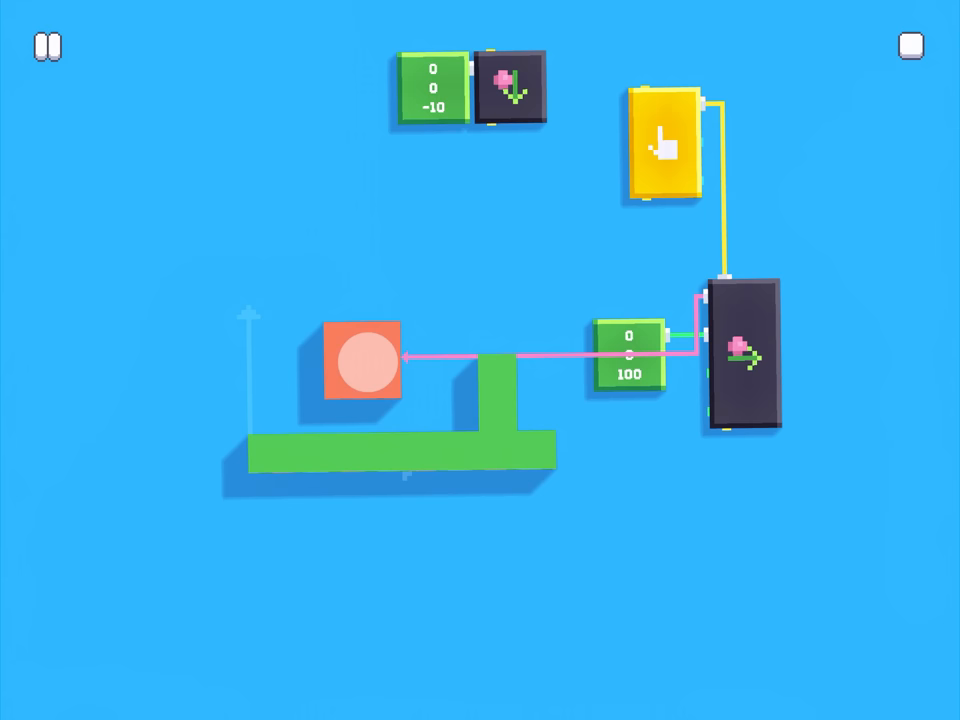
pyautogui.click(908, 48)
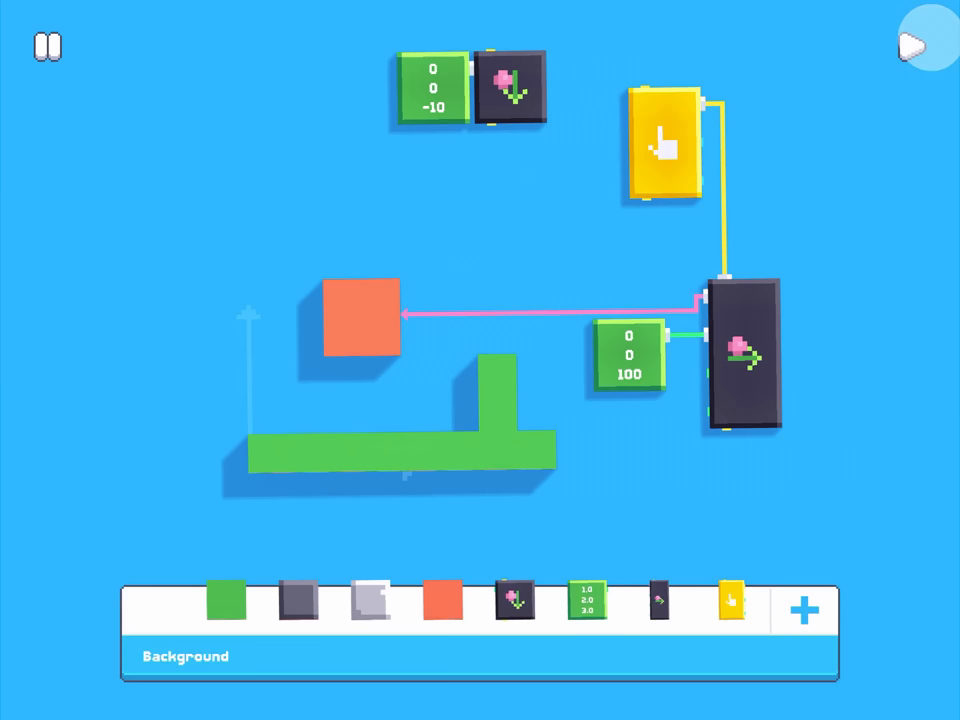
# Raise the force vector's Z value from 100 to 1000 and confirm.
pyautogui.click(630, 356)
pyautogui.write('0')
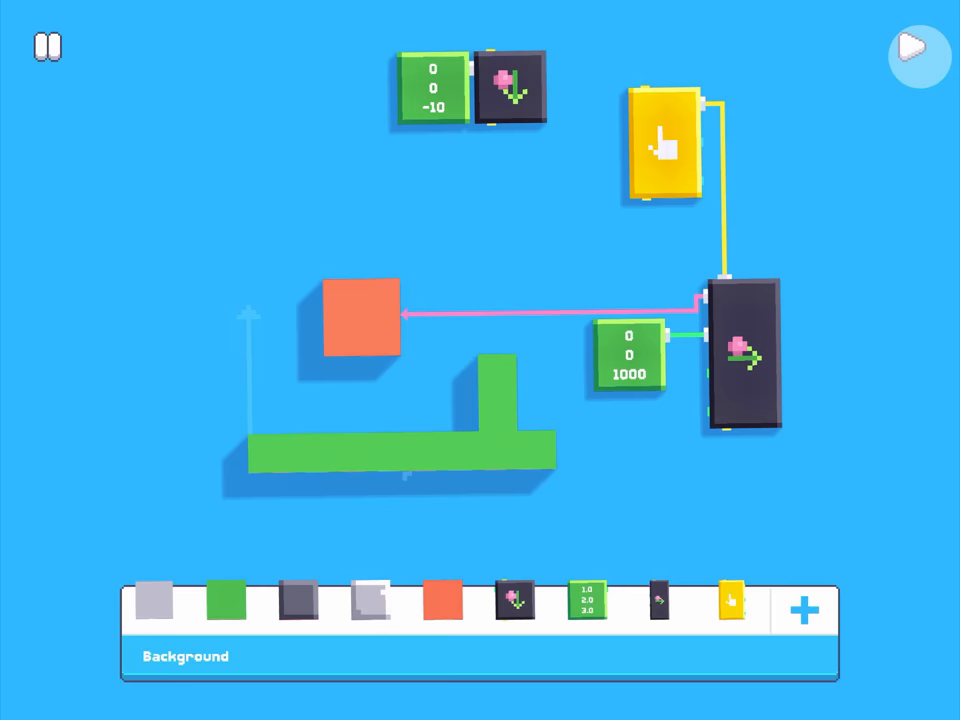
pyautogui.click(630, 374)
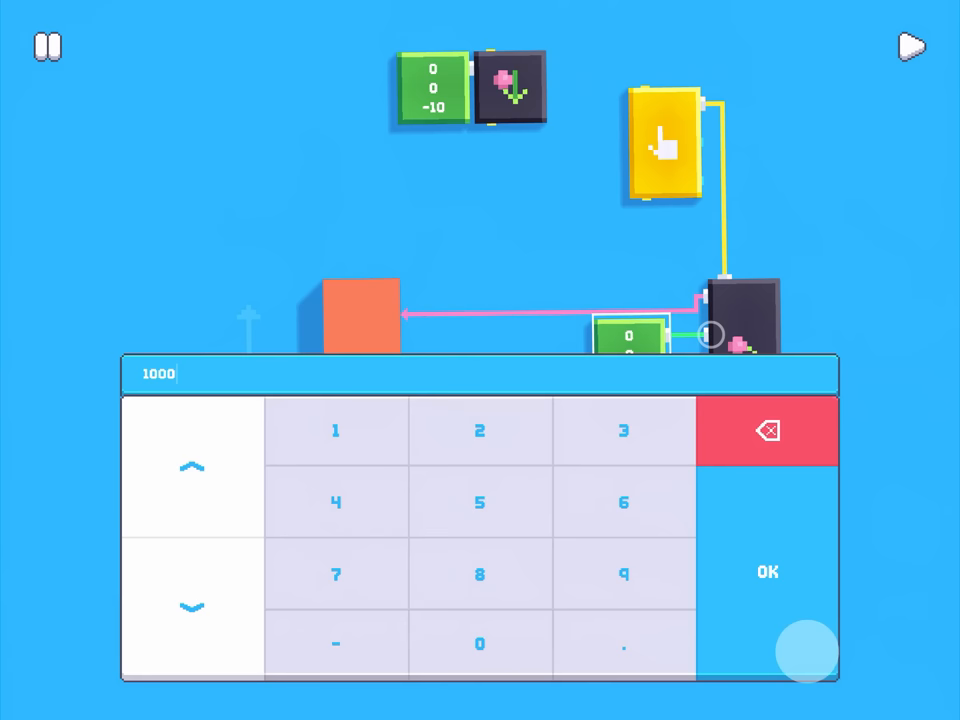
pyautogui.click(768, 572)
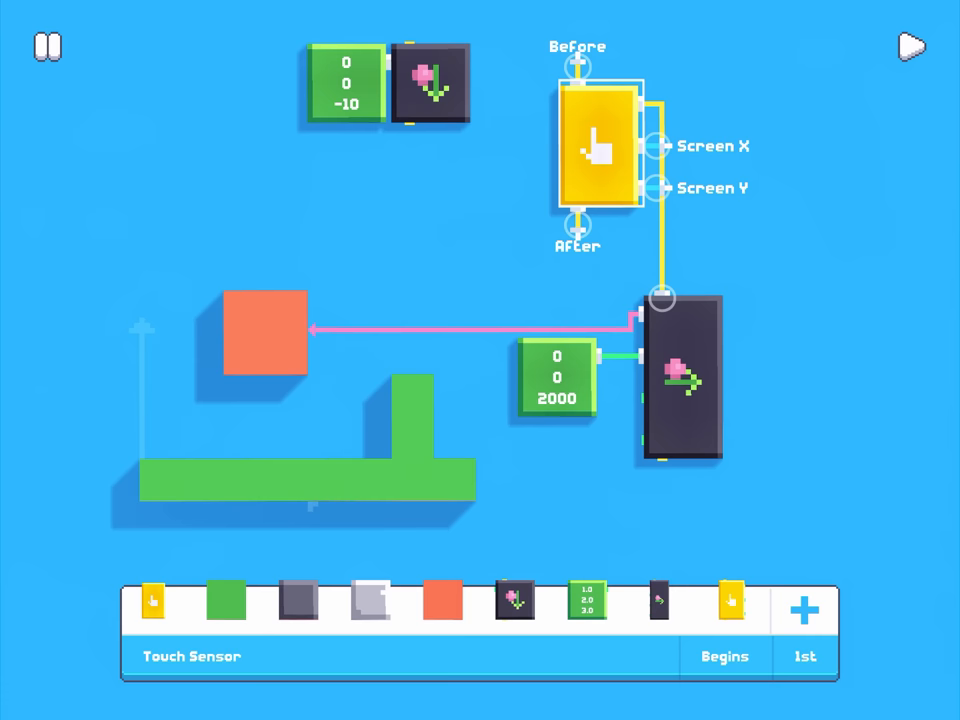
# Feed the touch Screen X/Y into a Screen To World block and inspect its two output vectors.
pyautogui.moveTo(600, 140); pyautogui.dragTo(556, 140)
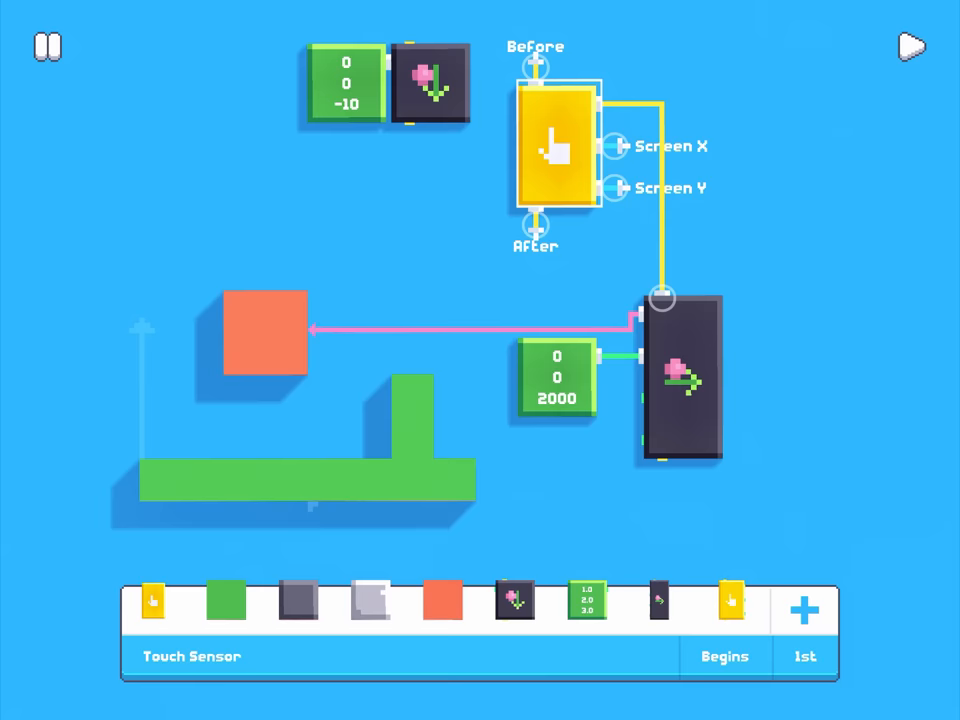
pyautogui.click(804, 610)
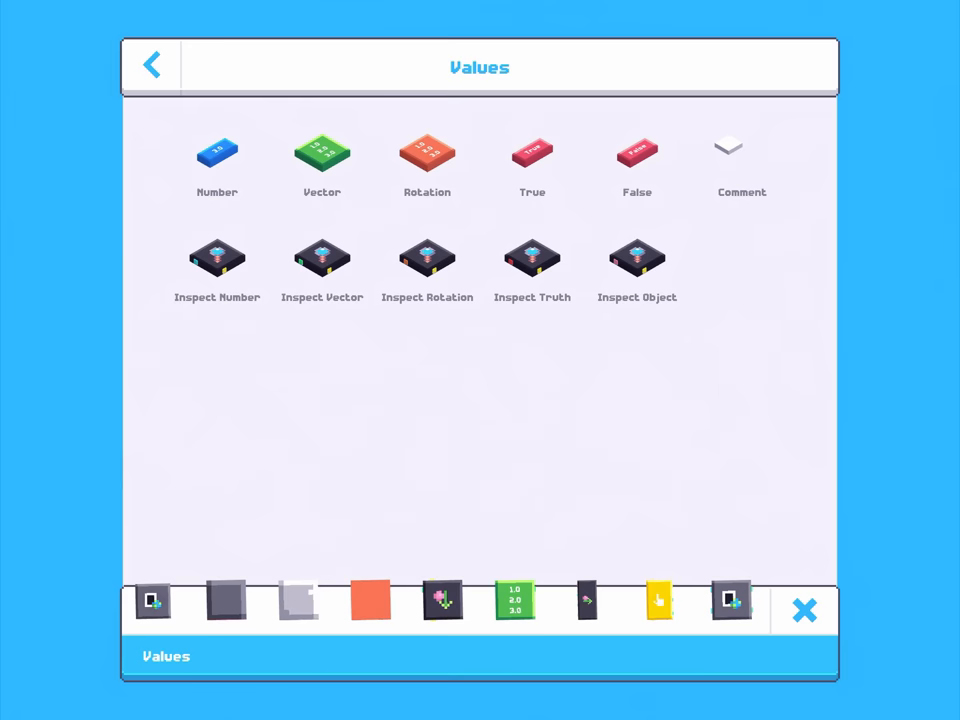
pyautogui.click(804, 610)
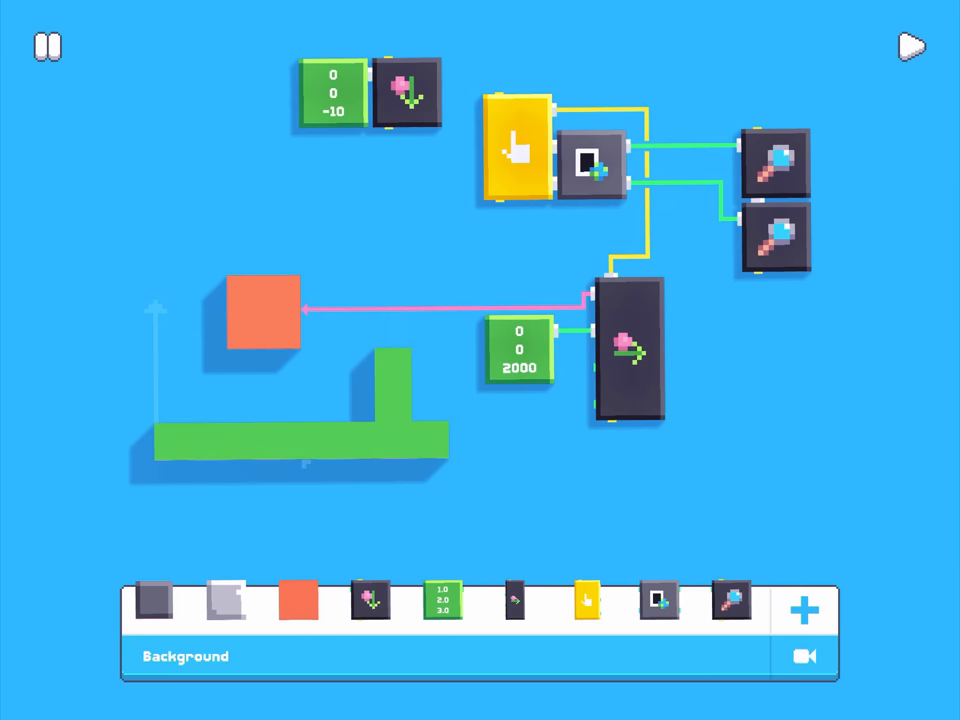
# Add a Raycast block between the two world points and send Hit Object to an Inspect Object block.
pyautogui.click(156, 600)
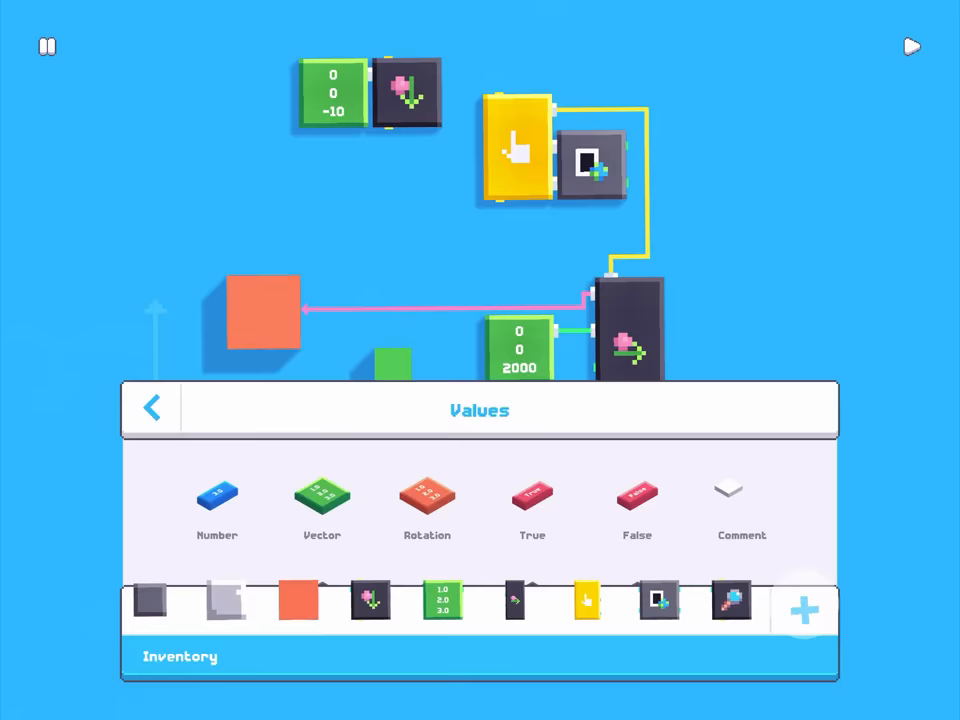
pyautogui.click(152, 408)
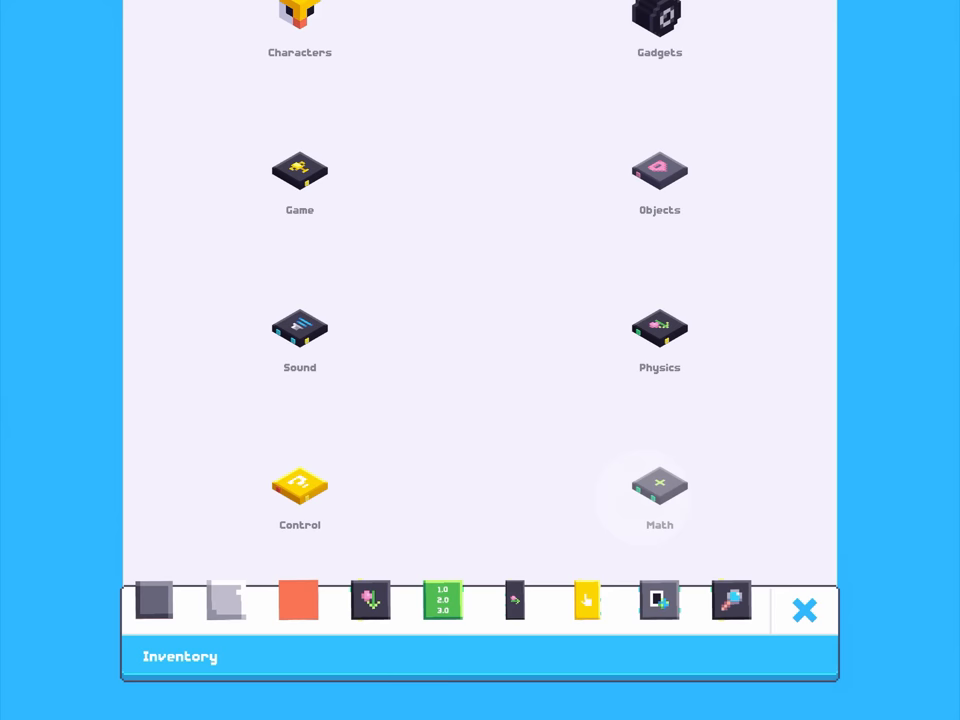
pyautogui.click(660, 170)
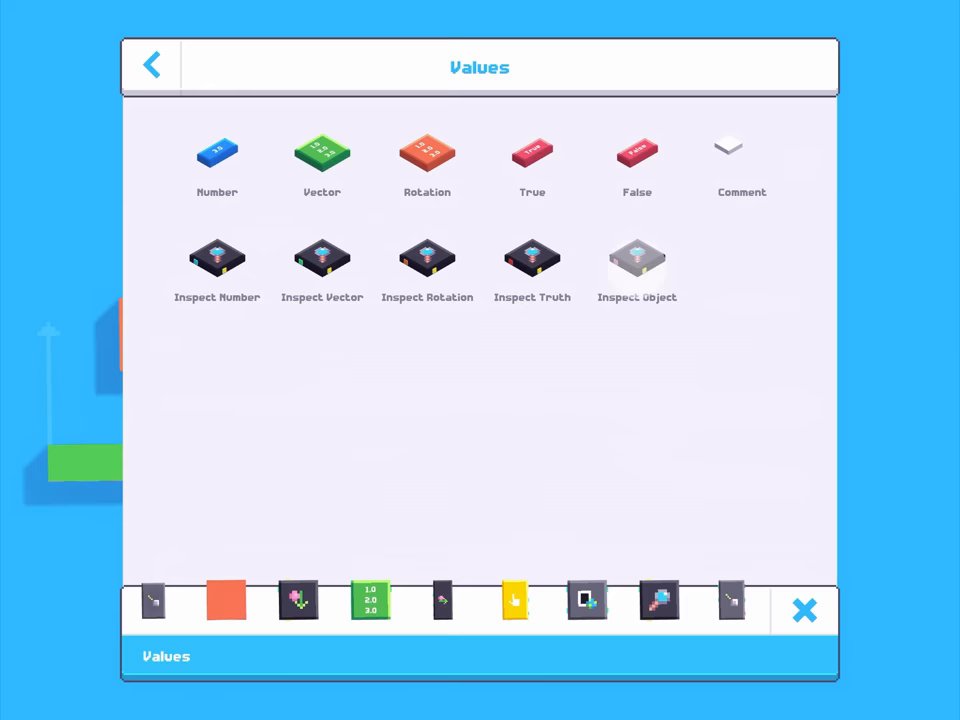
pyautogui.click(804, 610)
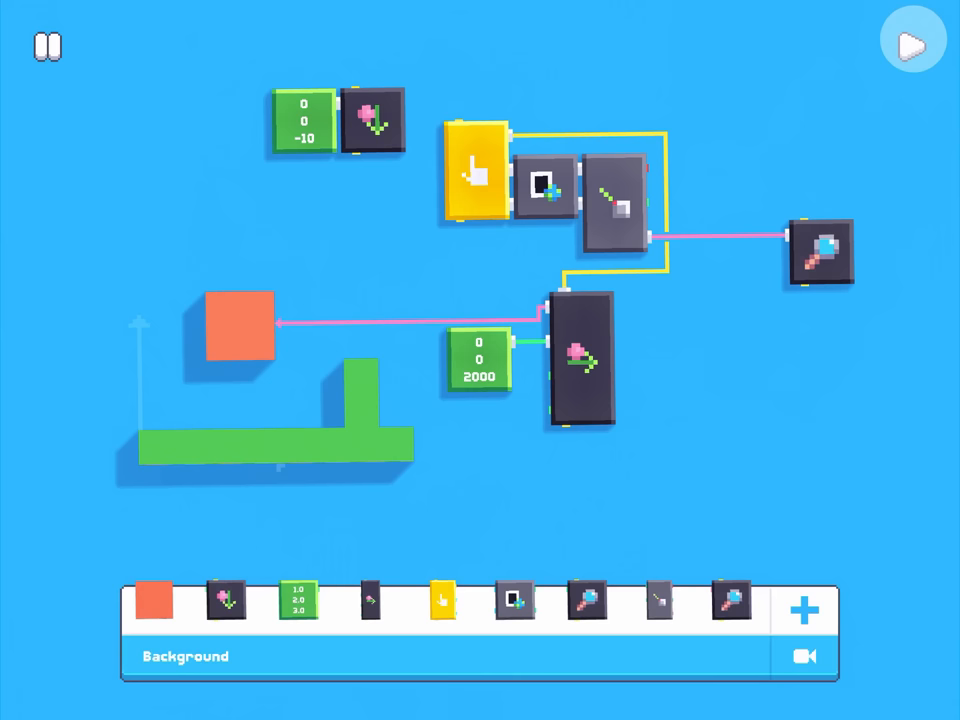
pyautogui.click(912, 40)
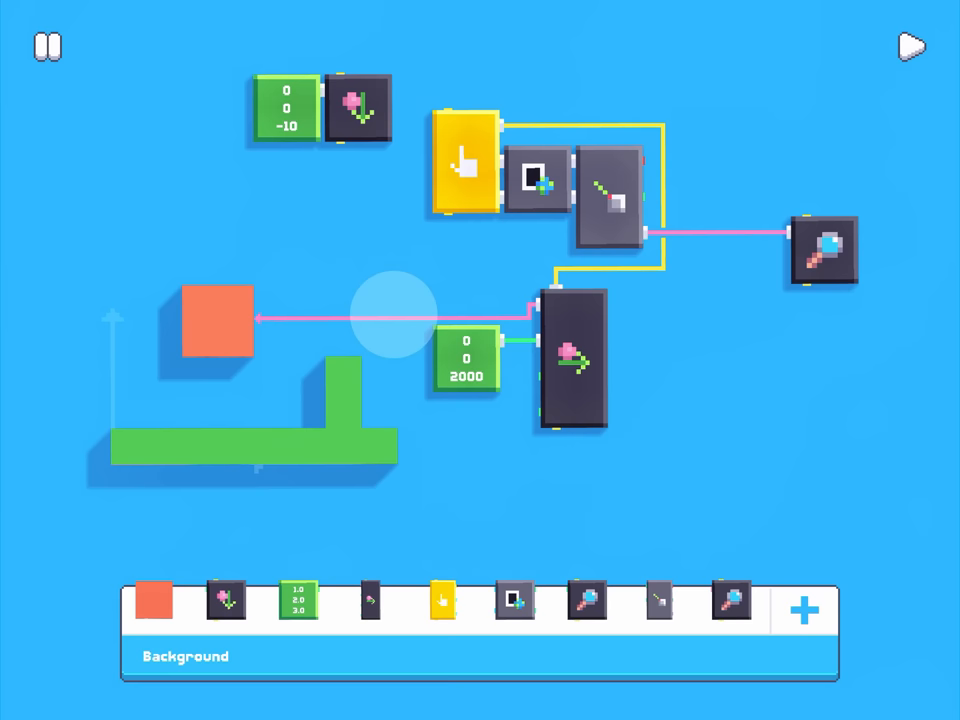
# Store the box in an Obj variable and compare it with the ray's Hit Object using Equal Objects.
pyautogui.click(804, 610)
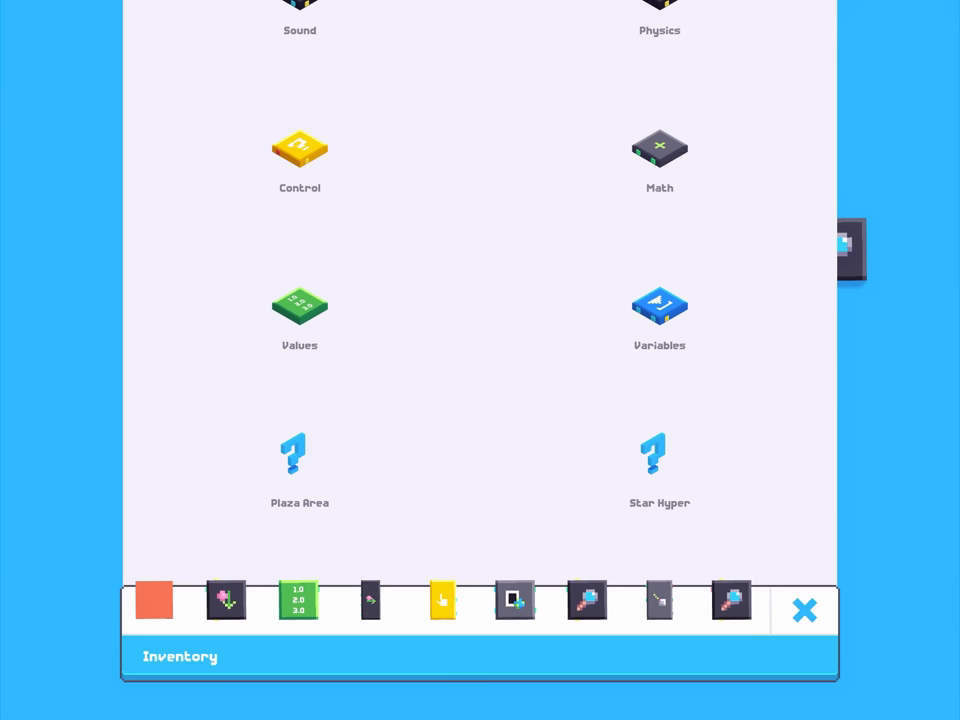
pyautogui.click(804, 610)
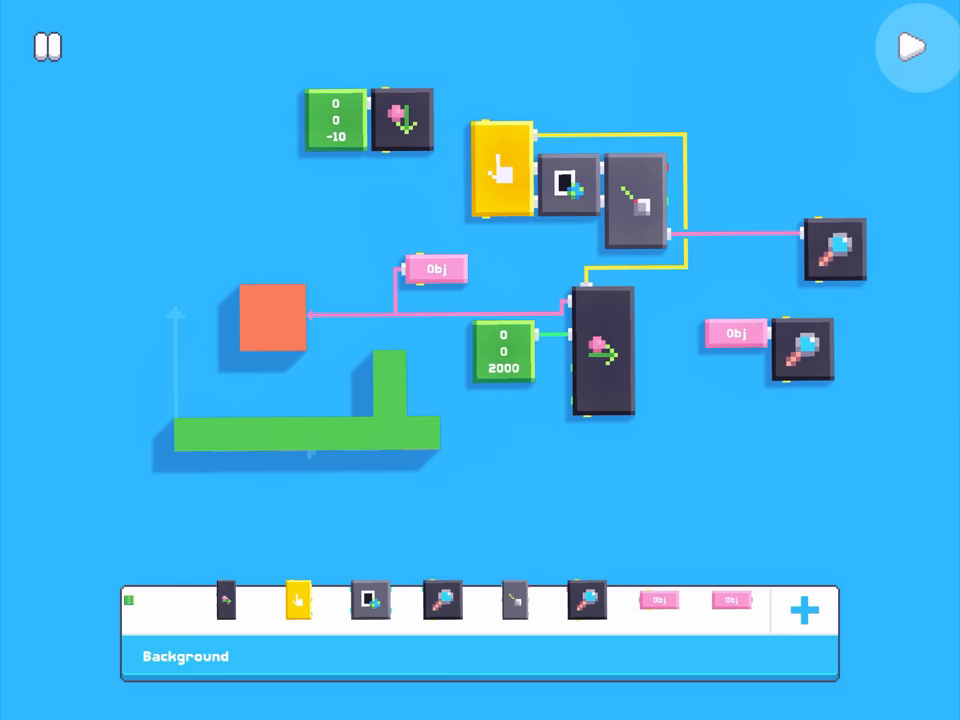
pyautogui.click(804, 610)
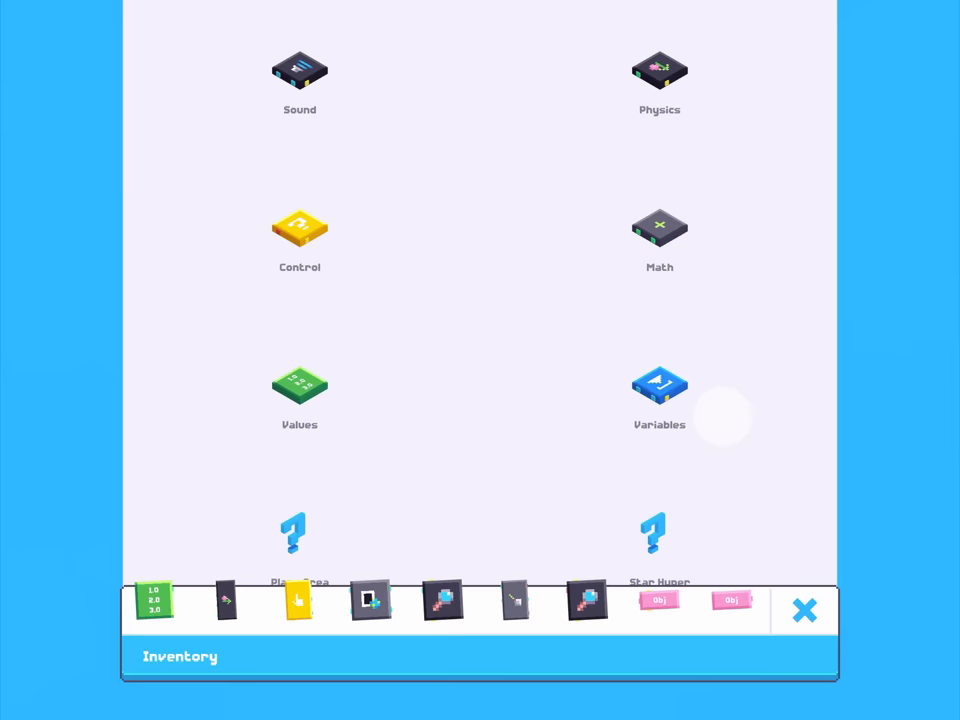
pyautogui.click(804, 610)
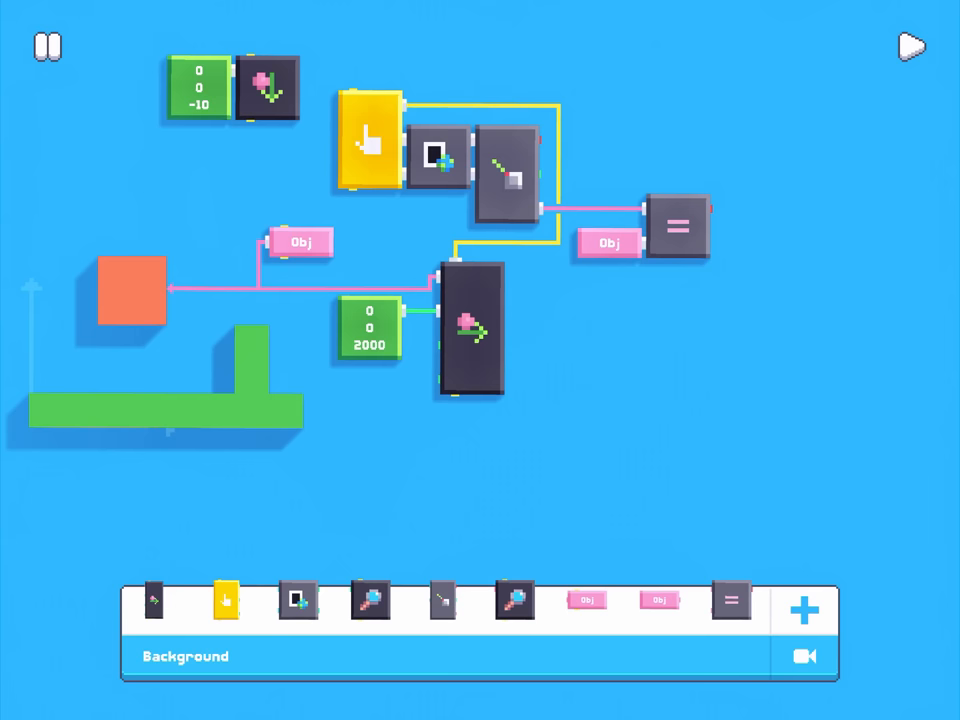
# Chain Touch Sensor through an If block on the Equal result so only taps on the box push it.
pyautogui.click(680, 224)
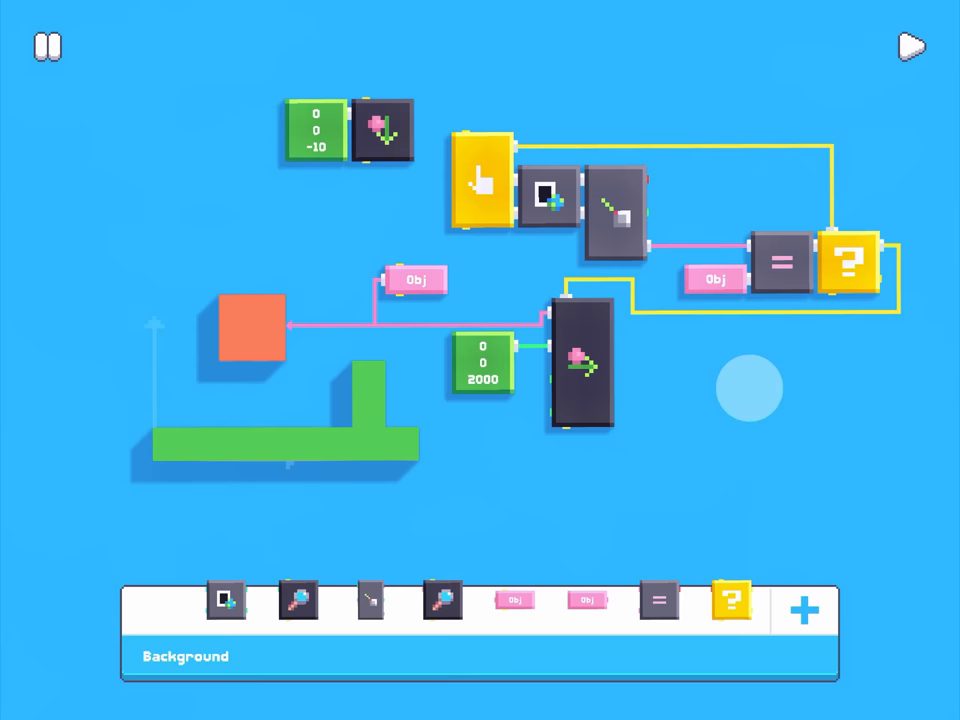
# Add a Get Position block fed by Obj and drive the push block's object input from Obj.
pyautogui.click(804, 610)
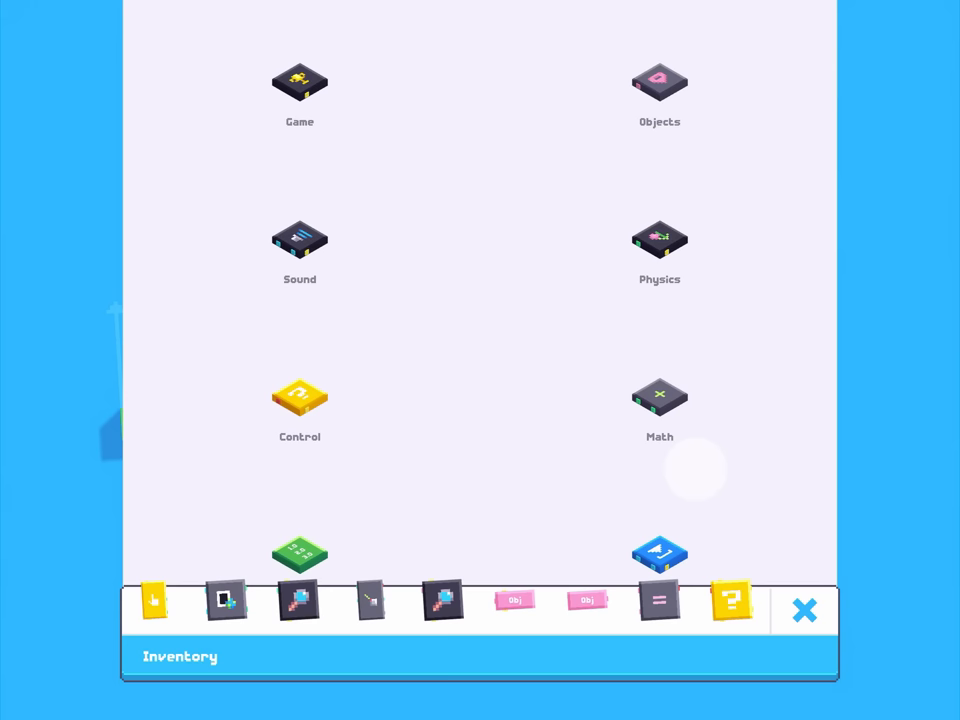
pyautogui.click(660, 82)
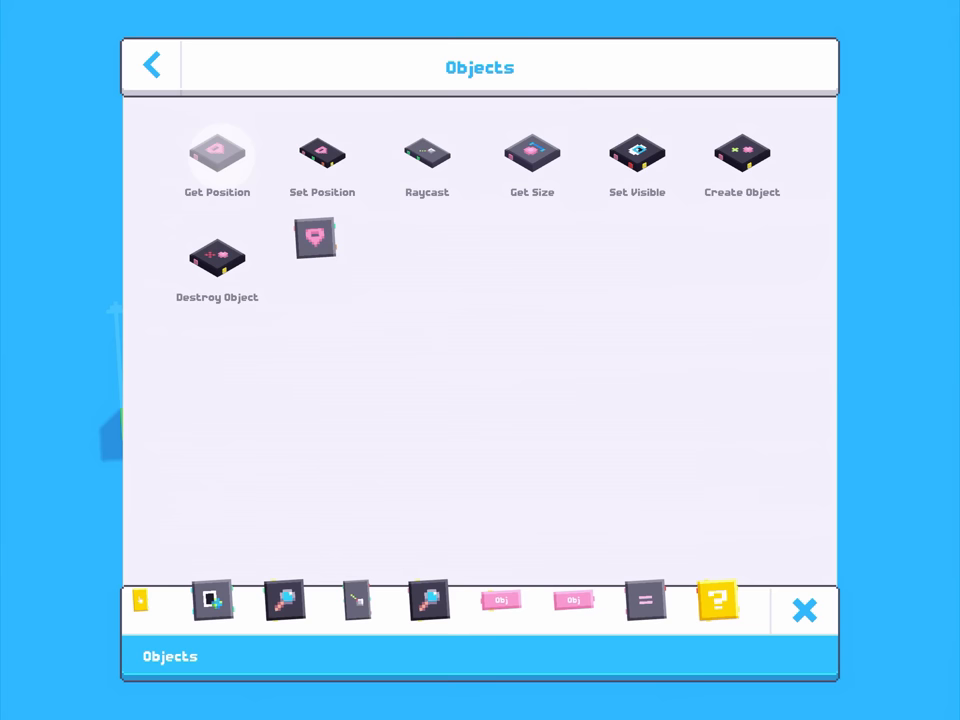
pyautogui.click(804, 610)
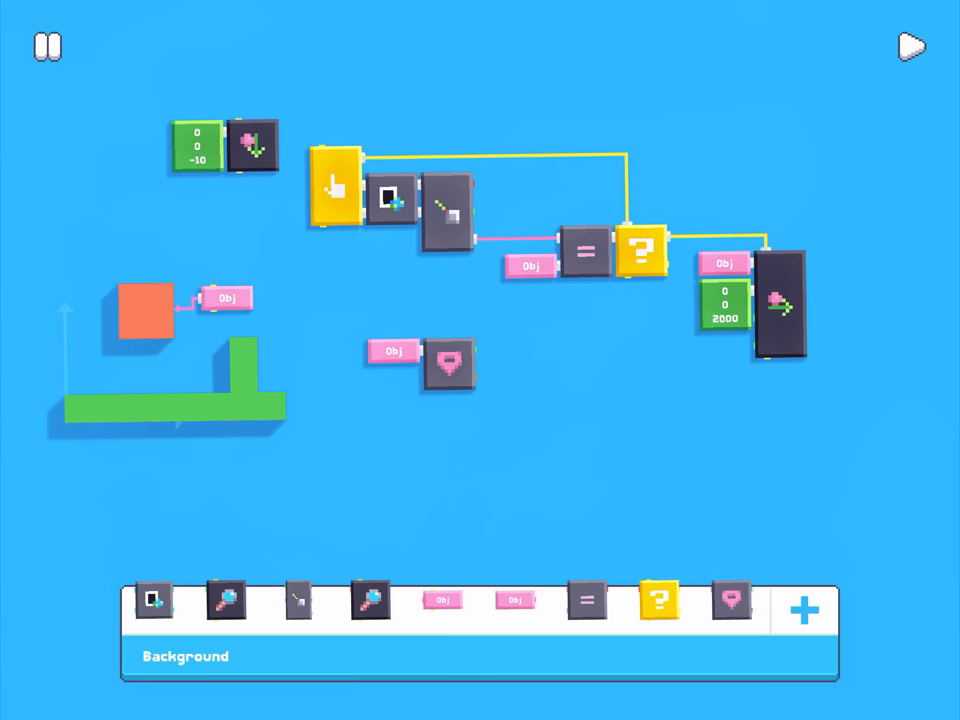
# Add vector-splitting, number-inspect and Make Vector blocks to the push script.
pyautogui.click(804, 610)
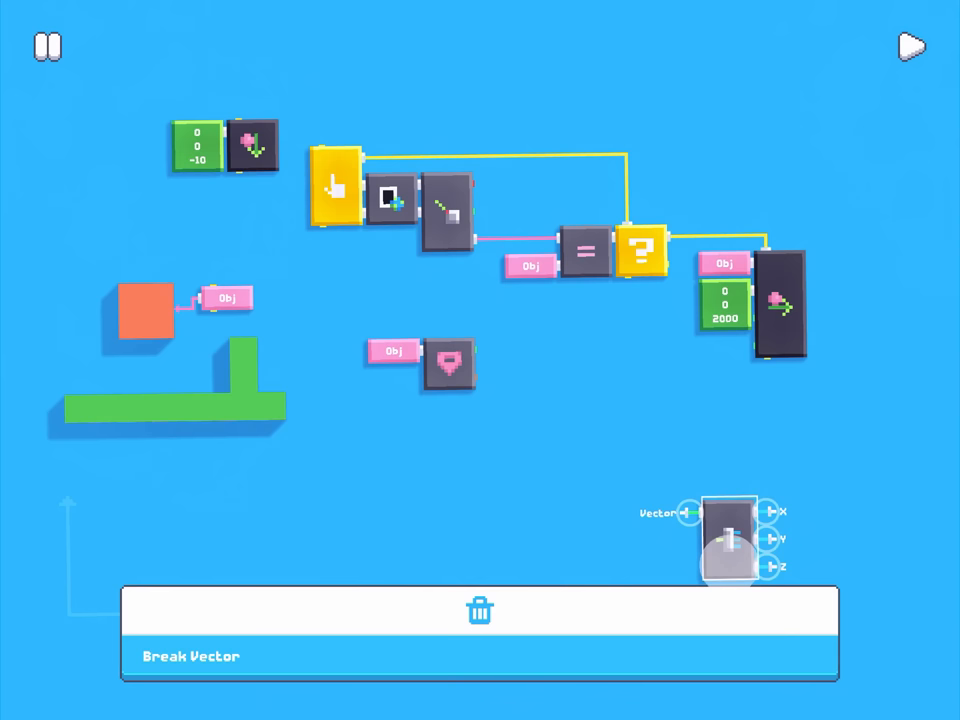
pyautogui.moveTo(728, 540); pyautogui.dragTo(444, 320)
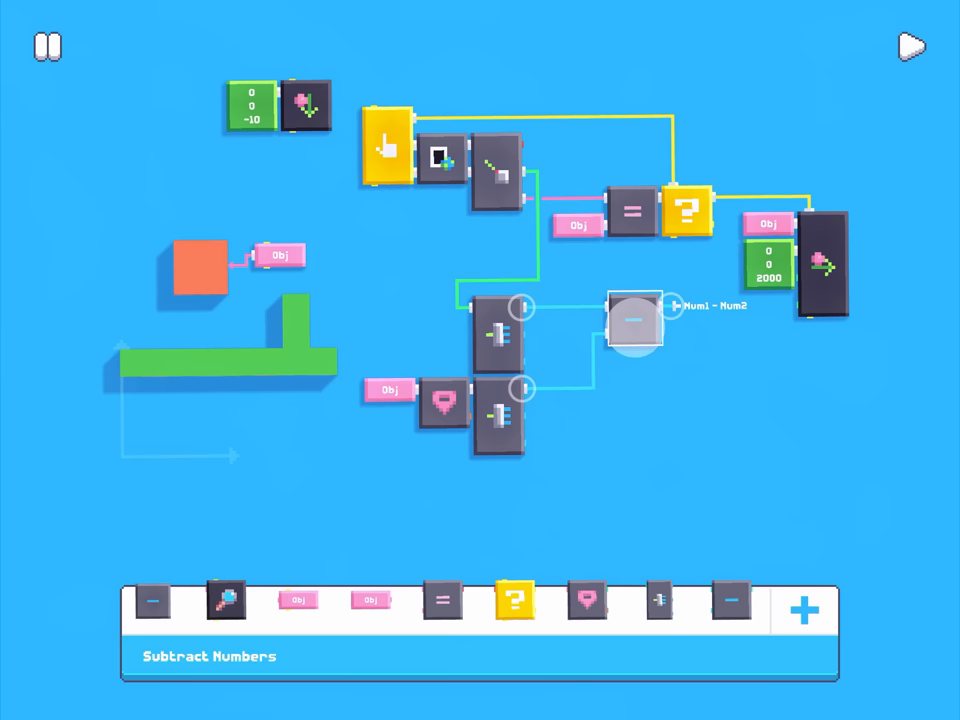
pyautogui.click(804, 612)
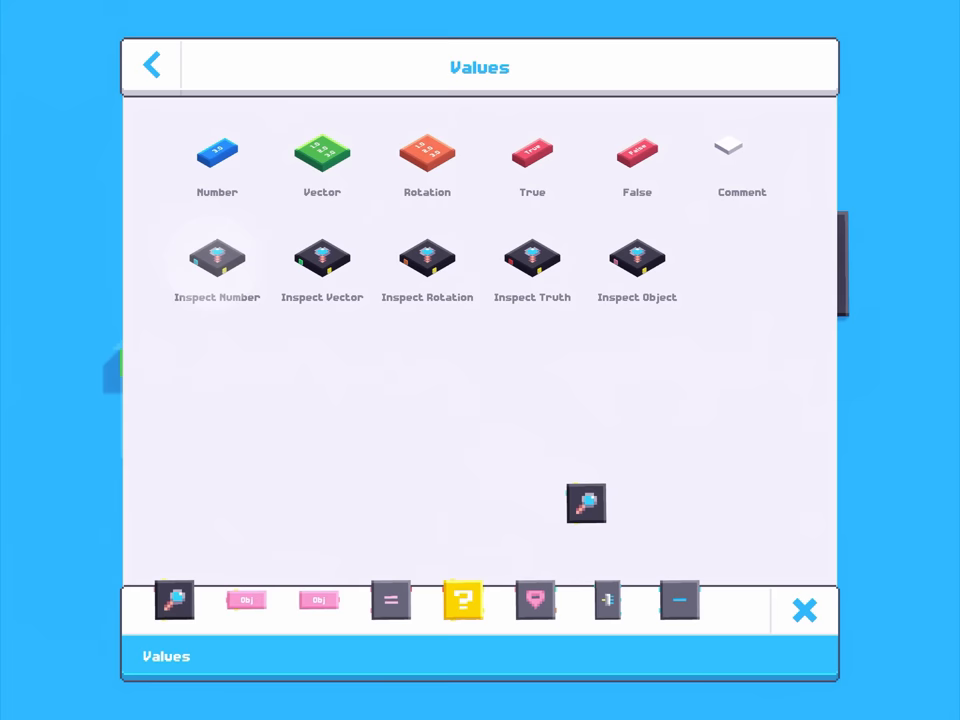
pyautogui.click(804, 610)
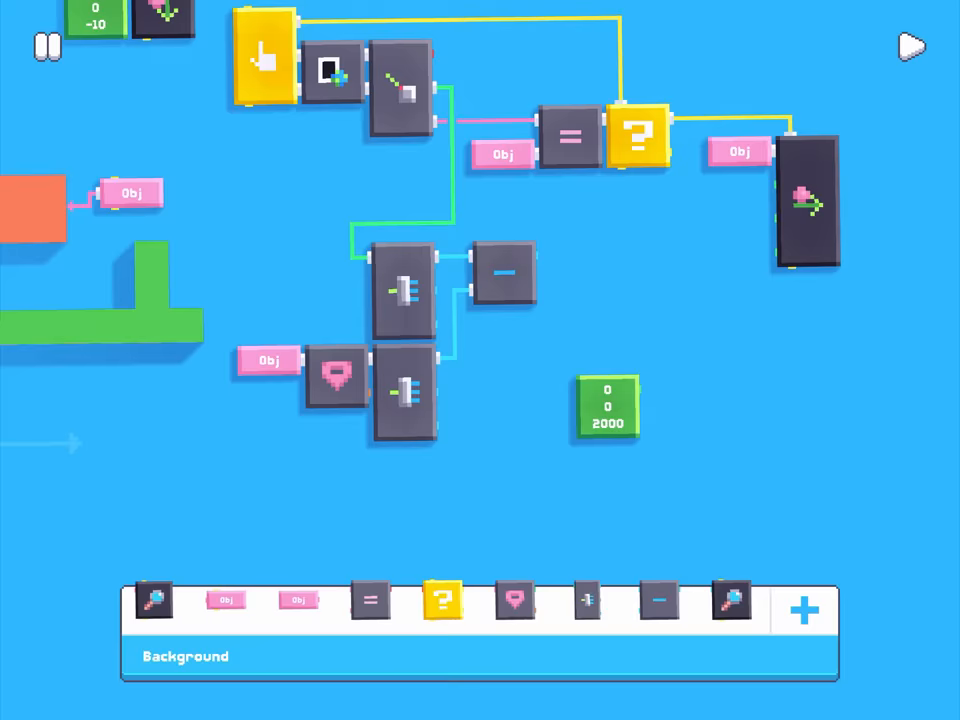
pyautogui.click(804, 610)
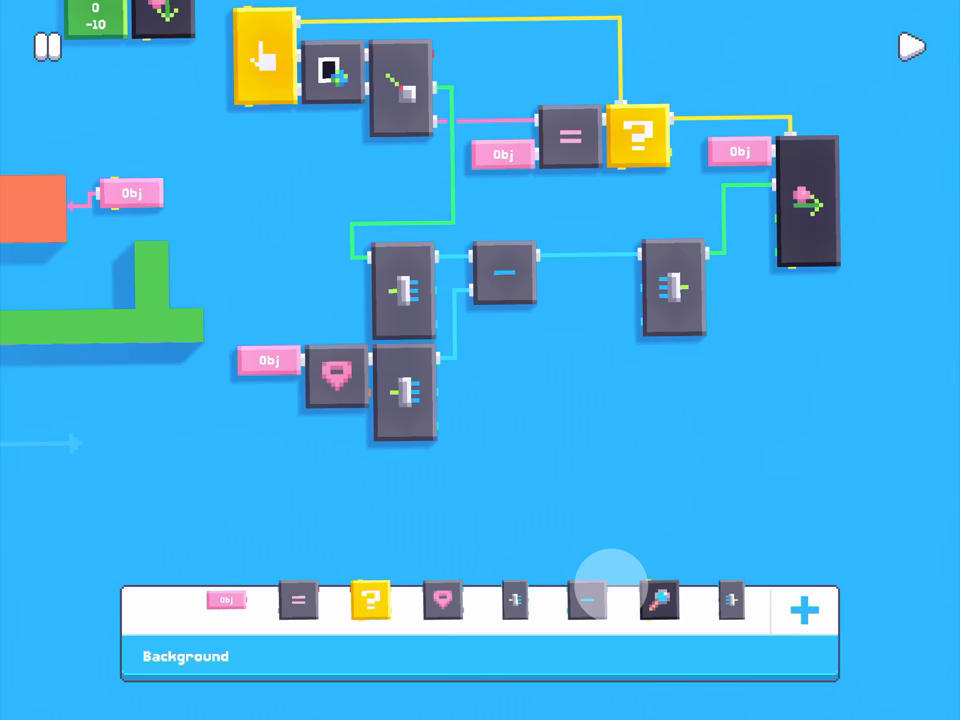
# Enter 2000 as the push strength on the number pad and start a test run.
pyautogui.click(804, 608)
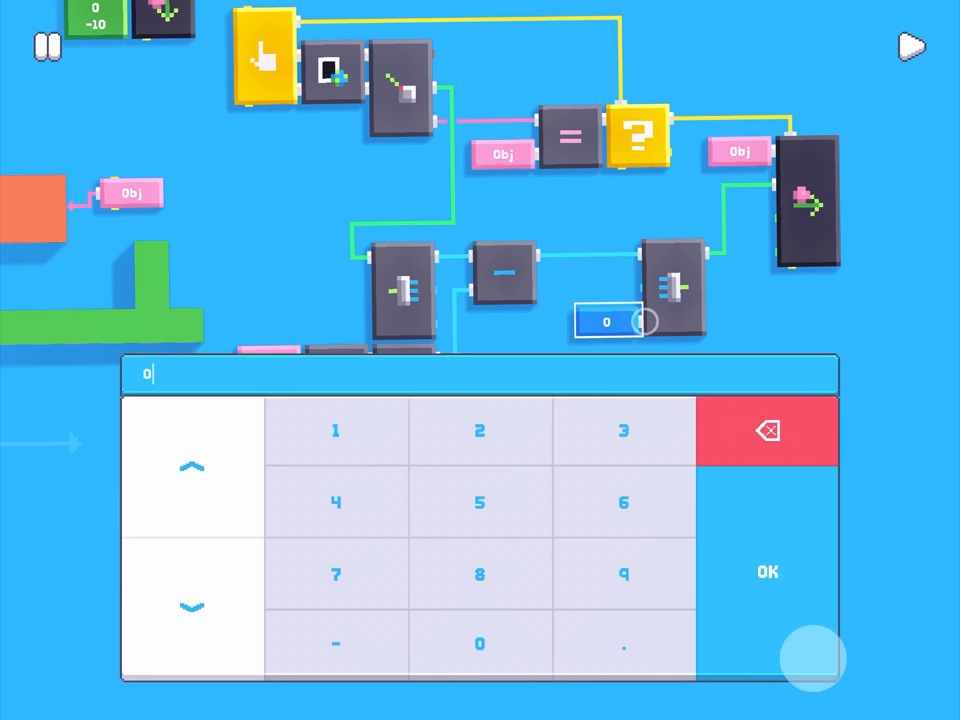
pyautogui.click(480, 430)
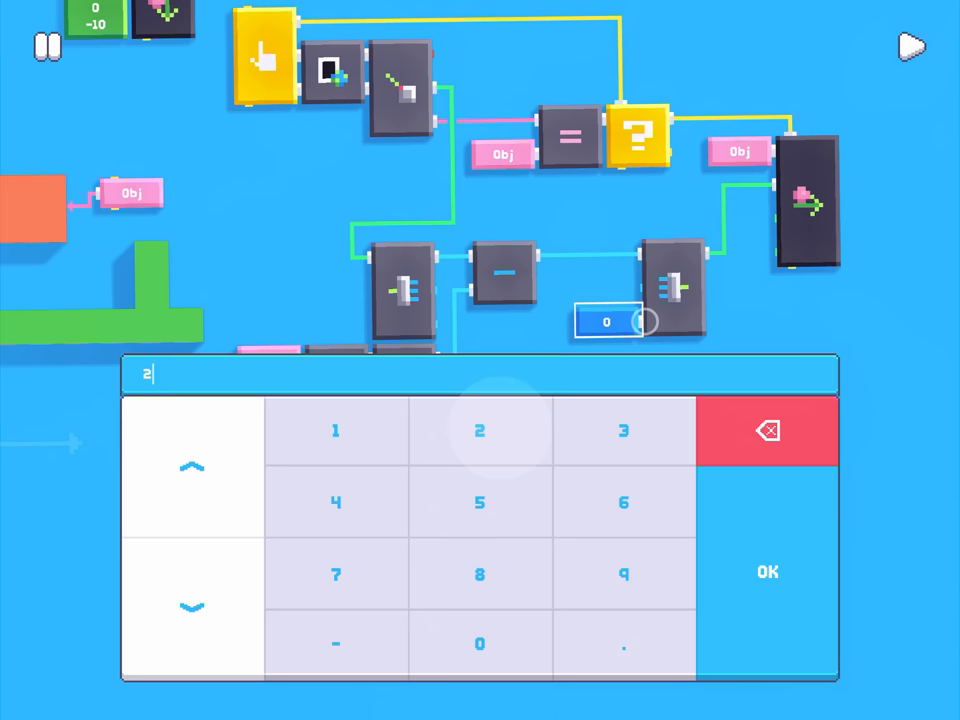
pyautogui.click(766, 572)
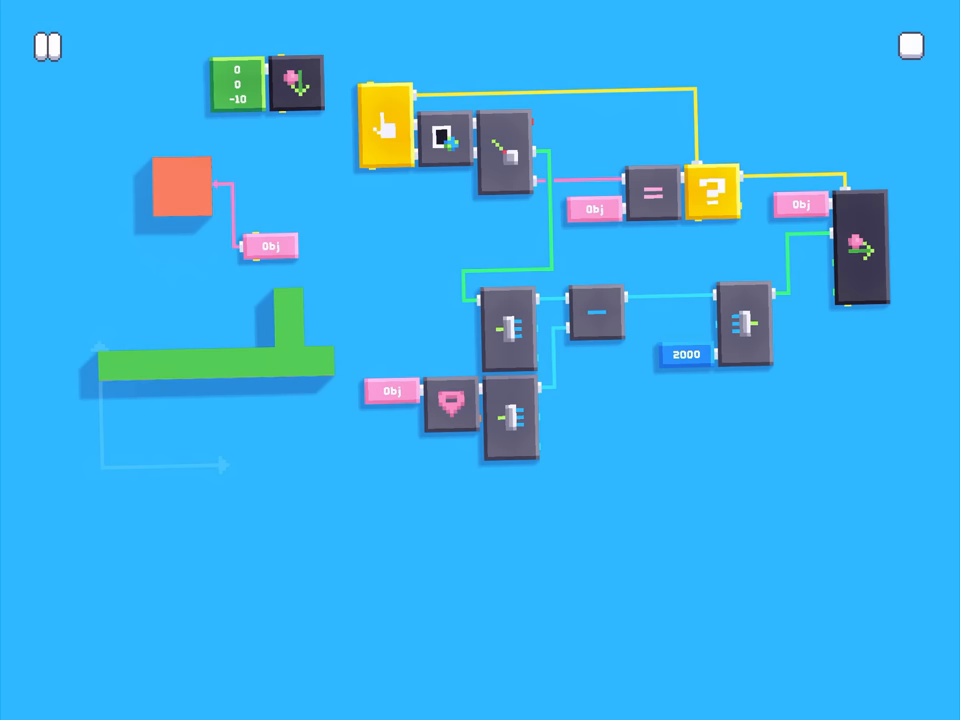
# Multiply the direction by 2000 for the impulse and tap the box to test the push.
pyautogui.click(684, 356)
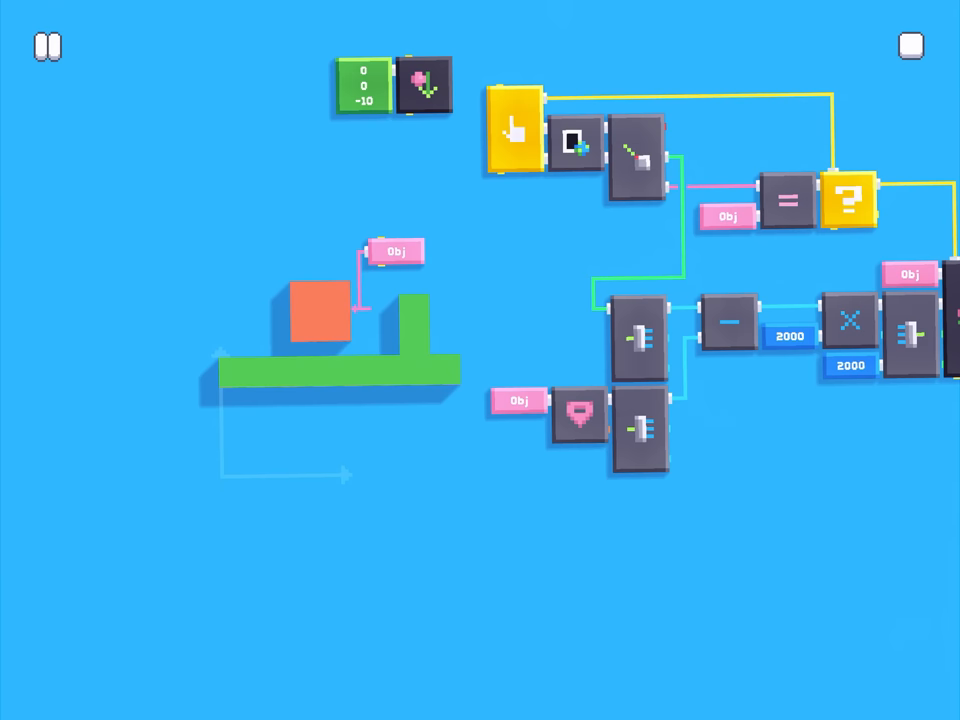
pyautogui.click(908, 48)
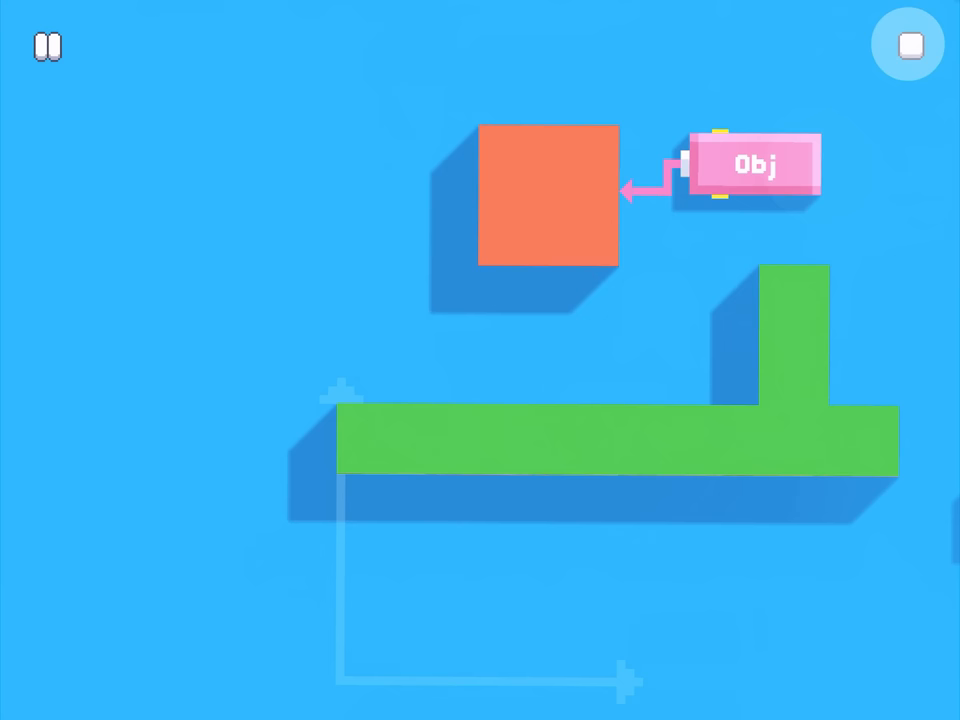
# Stop the test and replace the 2000 strength value with a new number.
pyautogui.click(906, 46)
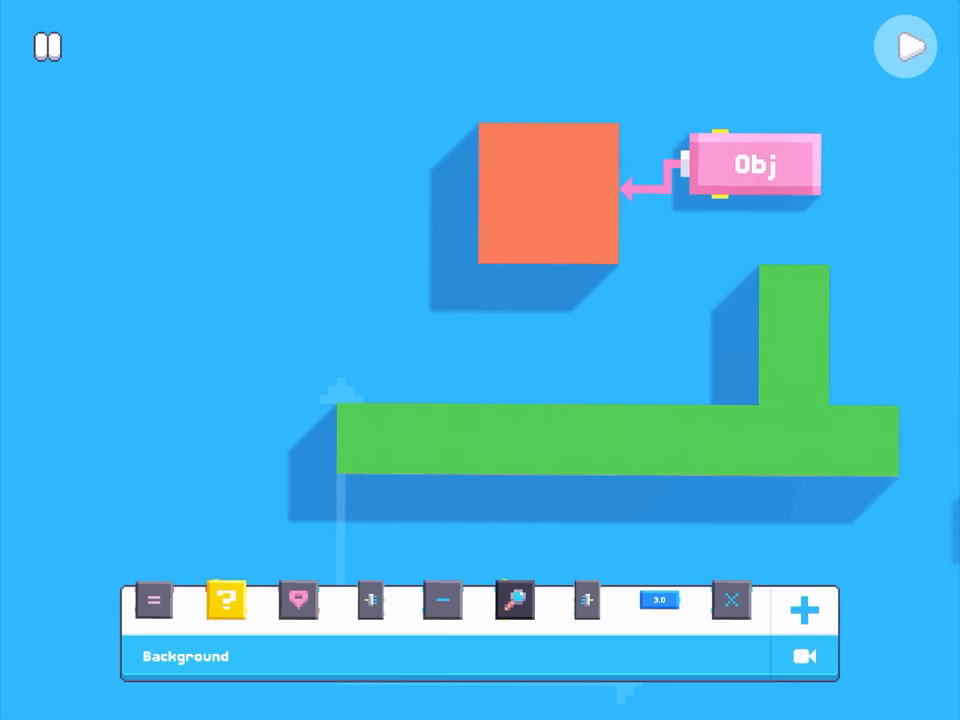
pyautogui.click(904, 48)
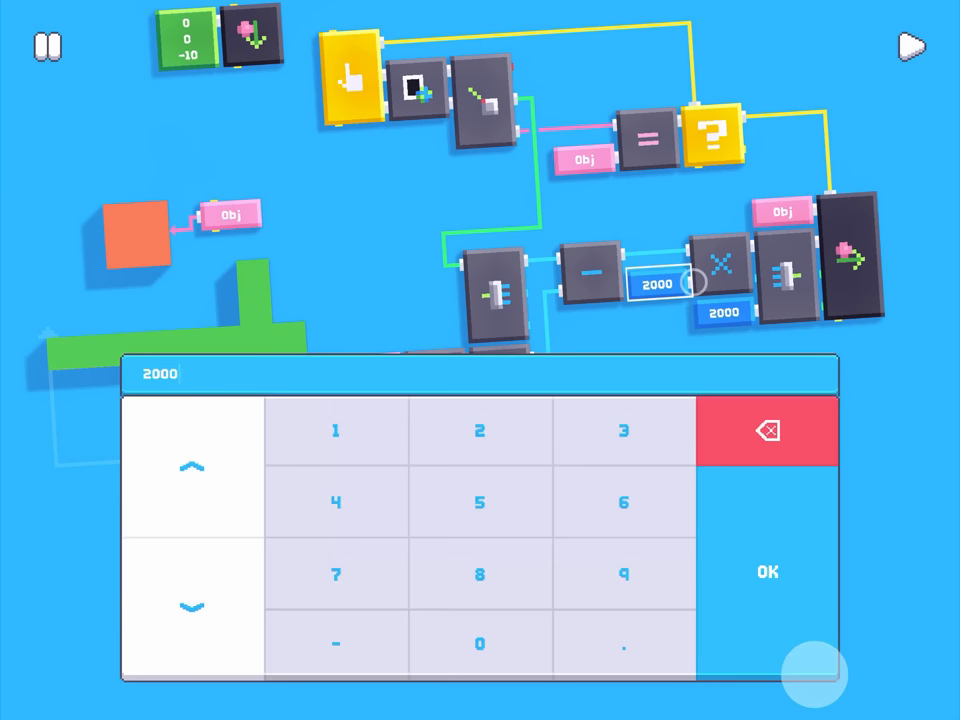
pyautogui.click(336, 430)
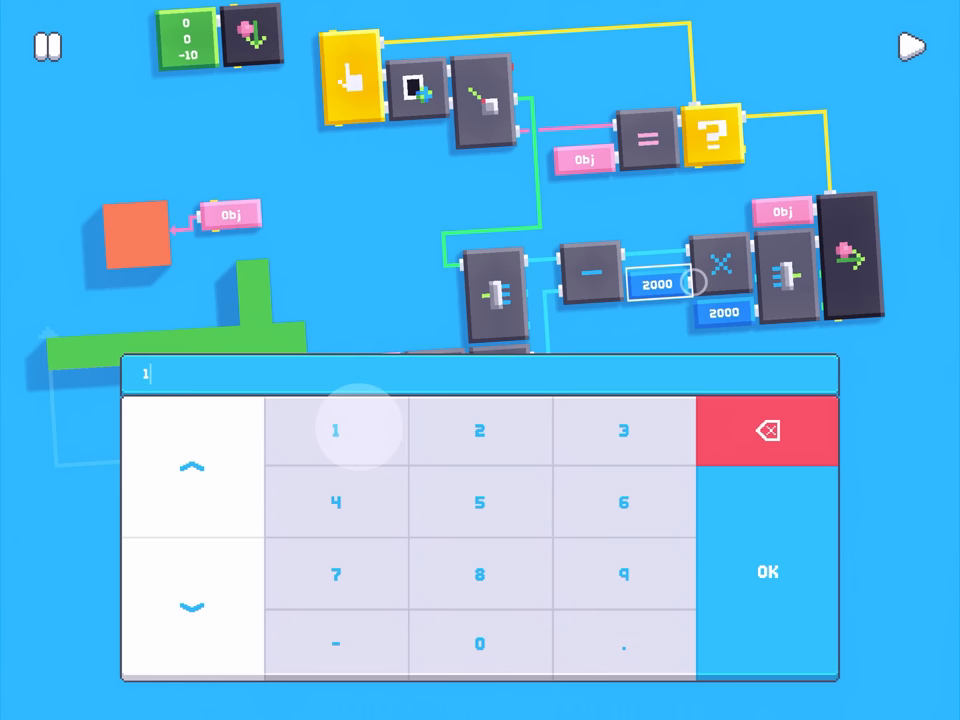
pyautogui.click(768, 572)
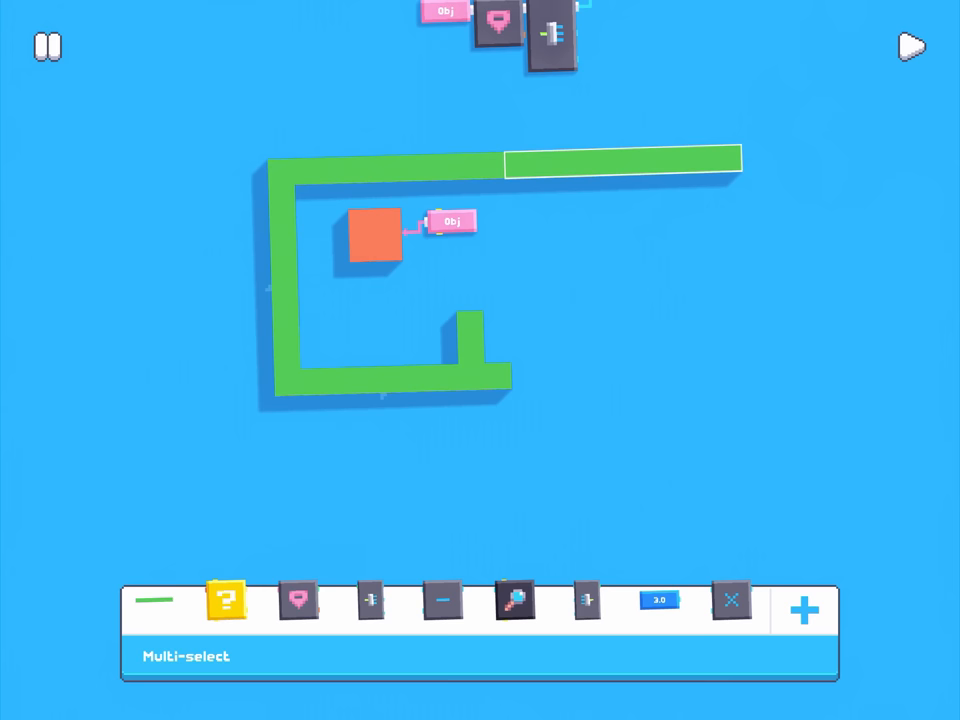
# Duplicate wall pieces into a long right wall and bottom wall, then stop the test run.
pyautogui.click(156, 600)
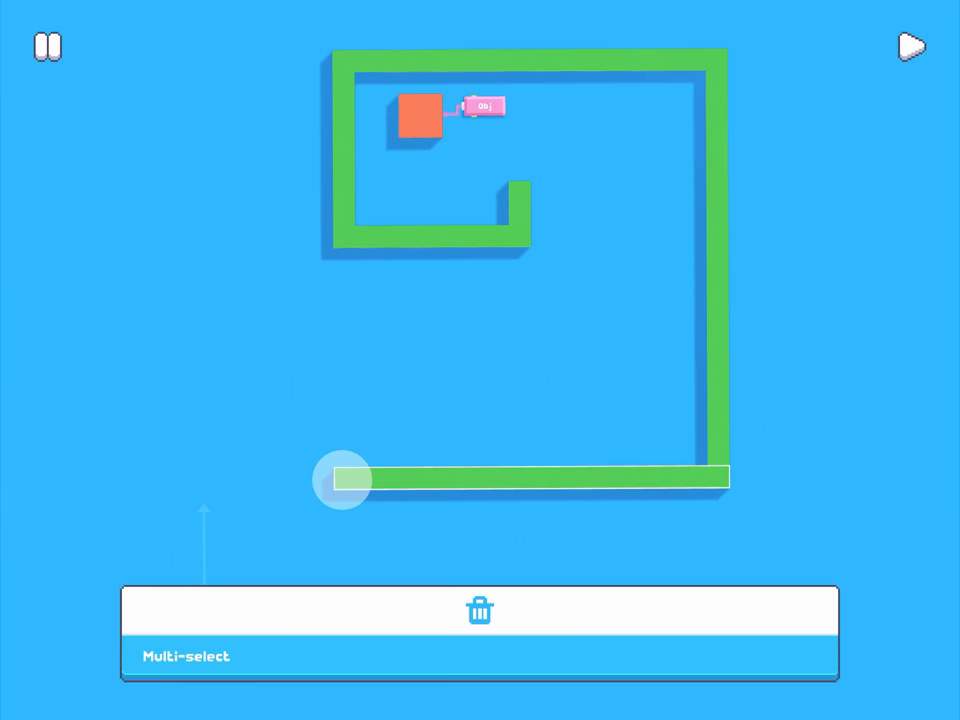
pyautogui.moveTo(344, 480); pyautogui.dragTo(690, 380)
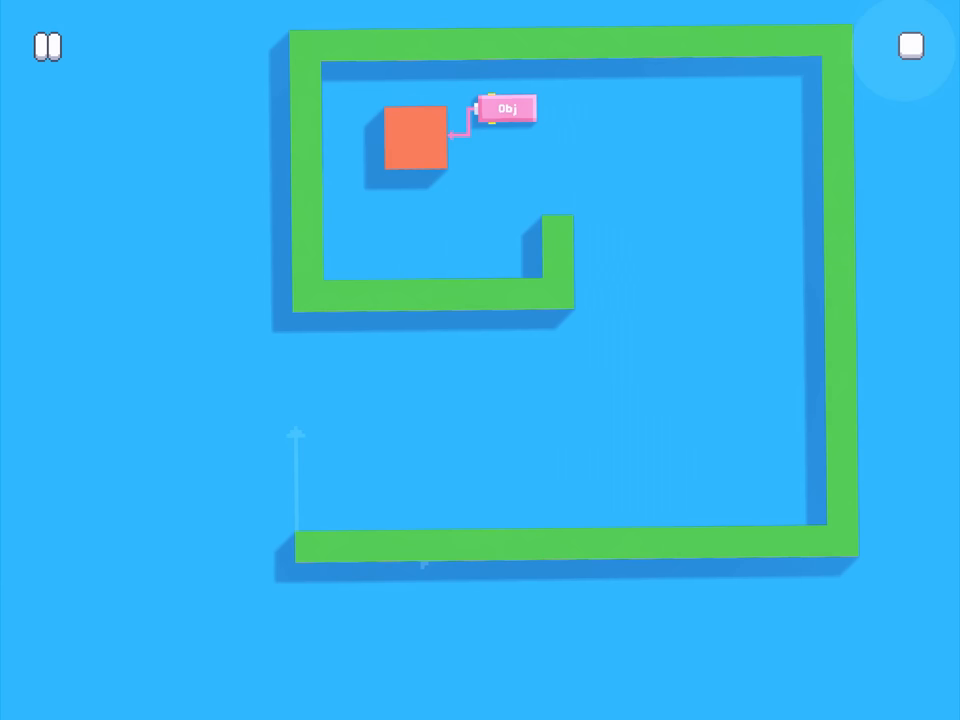
pyautogui.click(908, 46)
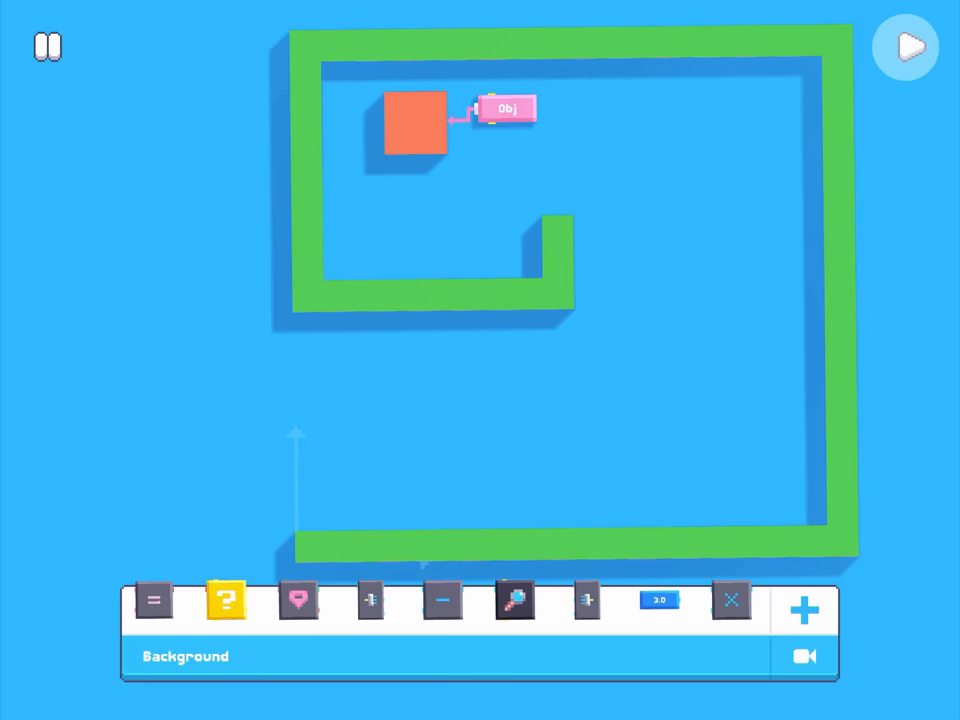
# Add a Collided block from Physics watching the box's Obj variable.
pyautogui.click(904, 48)
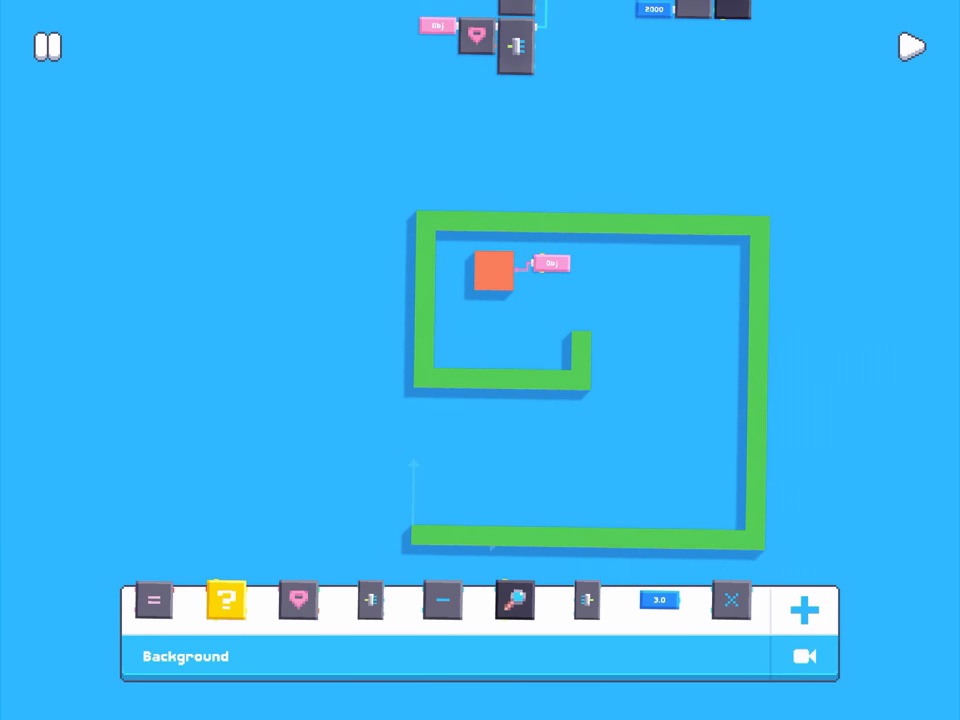
pyautogui.click(804, 610)
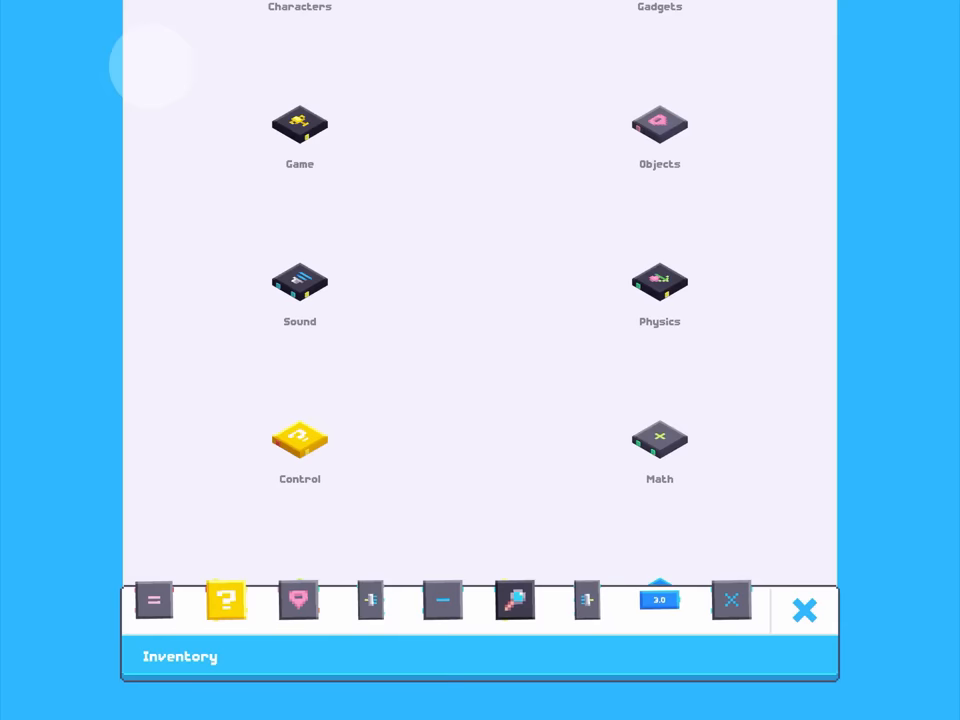
pyautogui.click(300, 436)
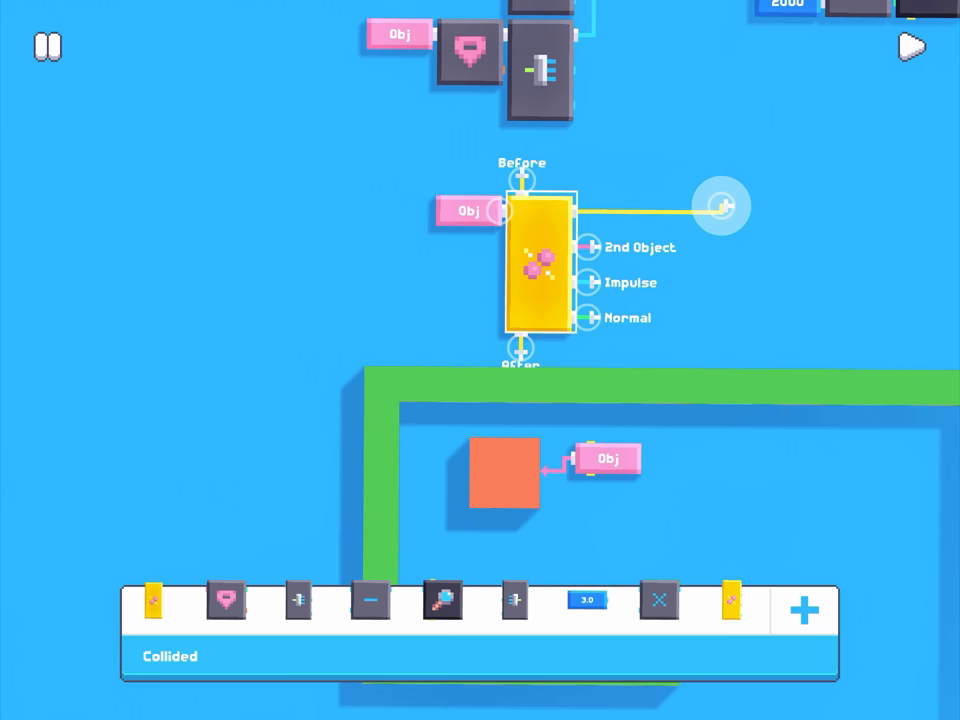
# Connect a Lose block from Game to the Collided block's output.
pyautogui.click(804, 610)
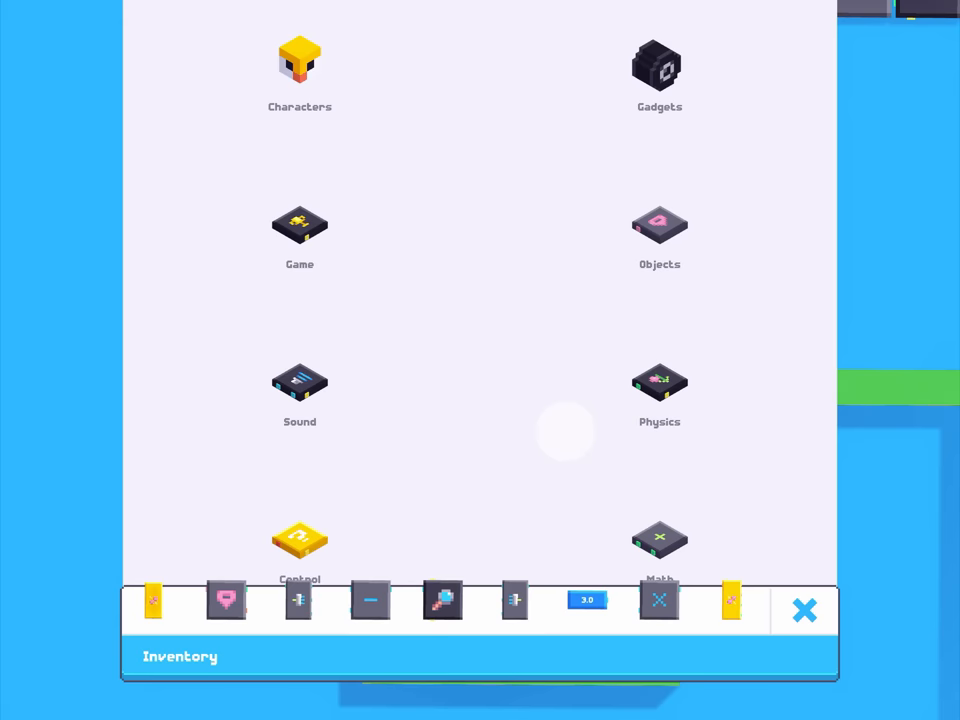
pyautogui.click(300, 224)
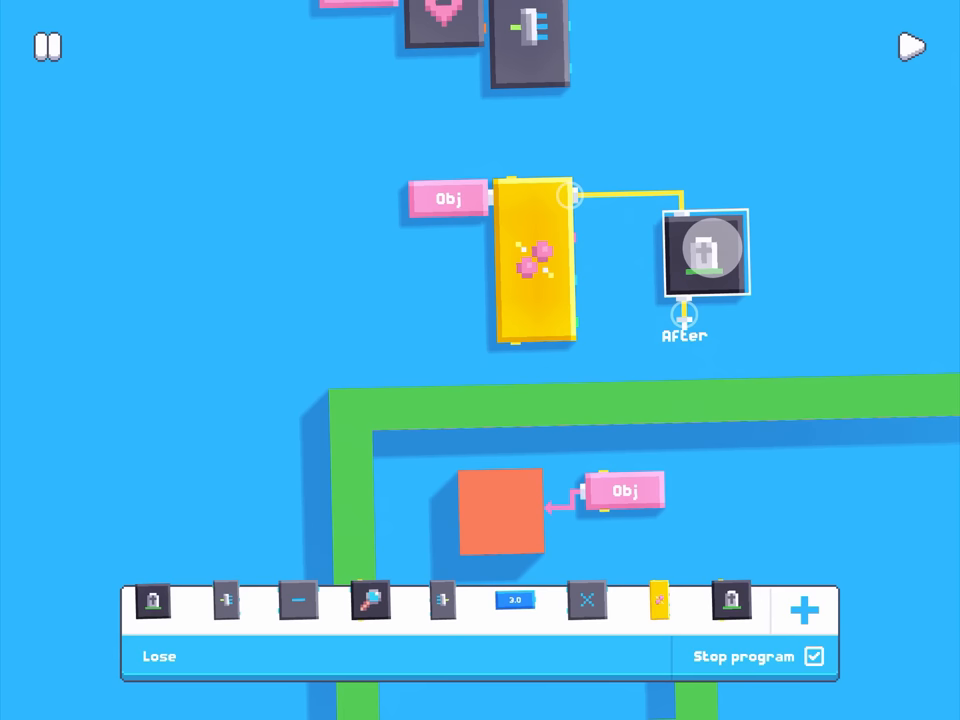
pyautogui.click(912, 44)
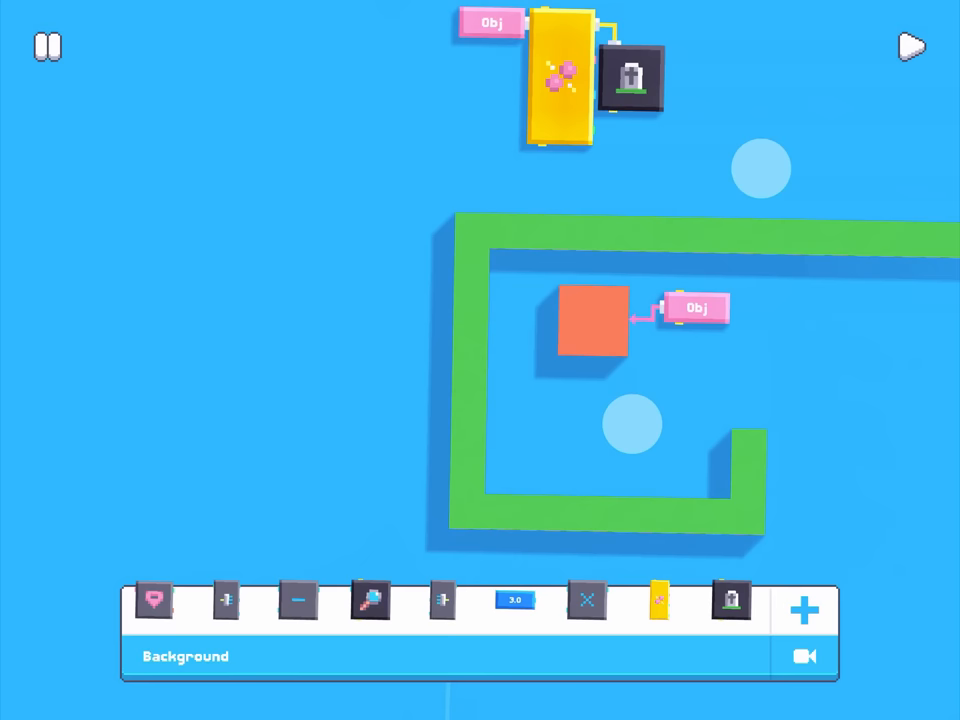
pyautogui.click(804, 610)
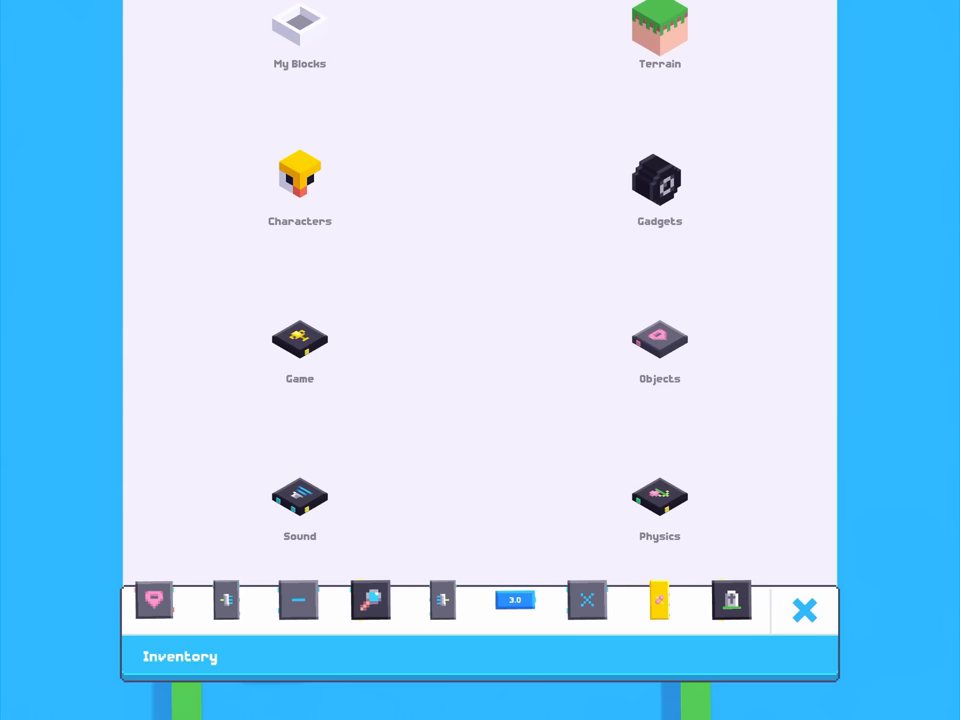
# Place a Play Sound block from the Sound category beside the push logic.
pyautogui.click(300, 500)
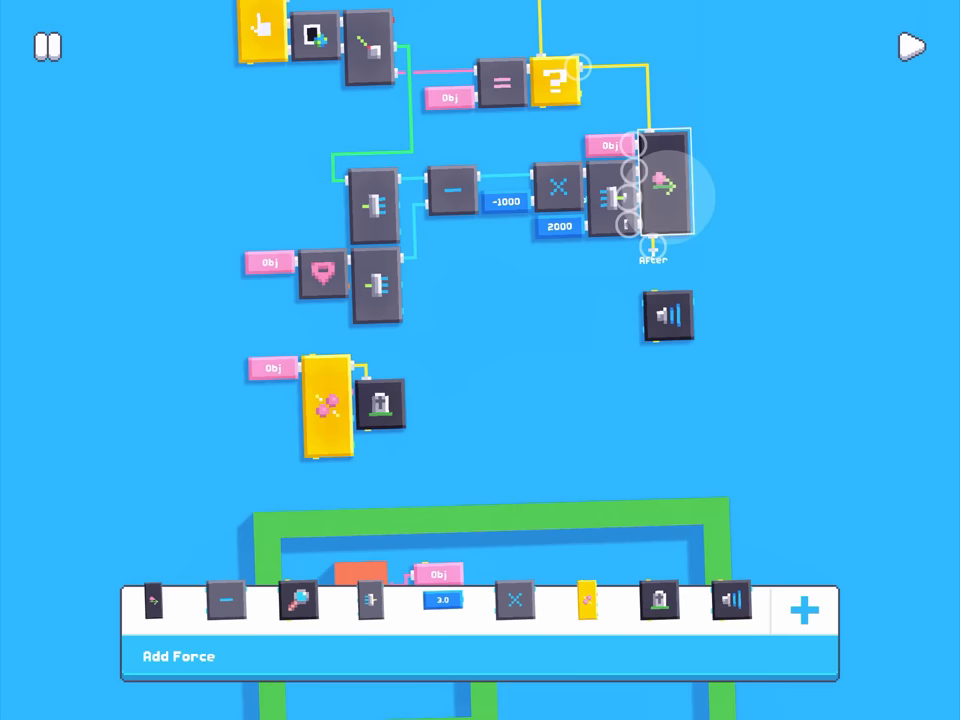
pyautogui.click(668, 314)
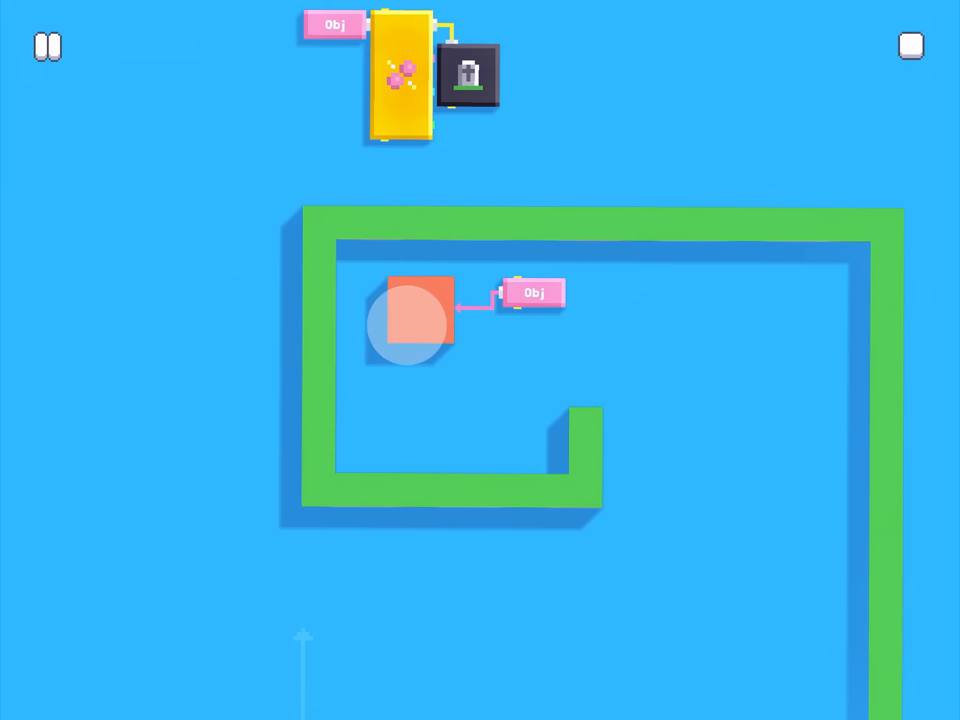
pyautogui.click(418, 316)
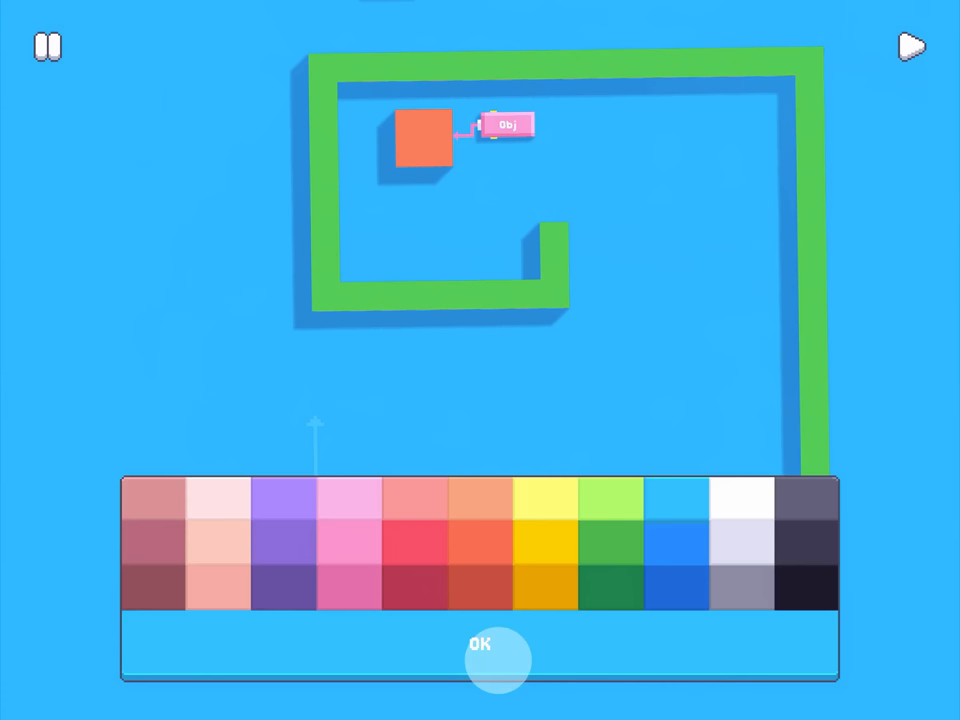
# Try pink and yellow swatches, then keep dark green as the level background.
pyautogui.click(478, 658)
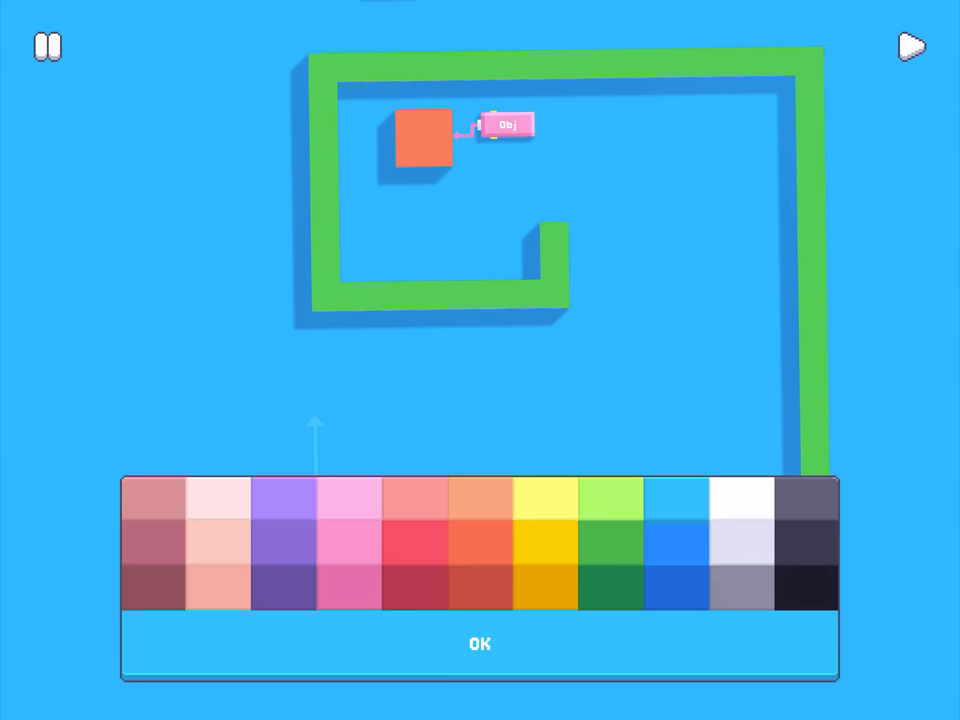
pyautogui.click(236, 588)
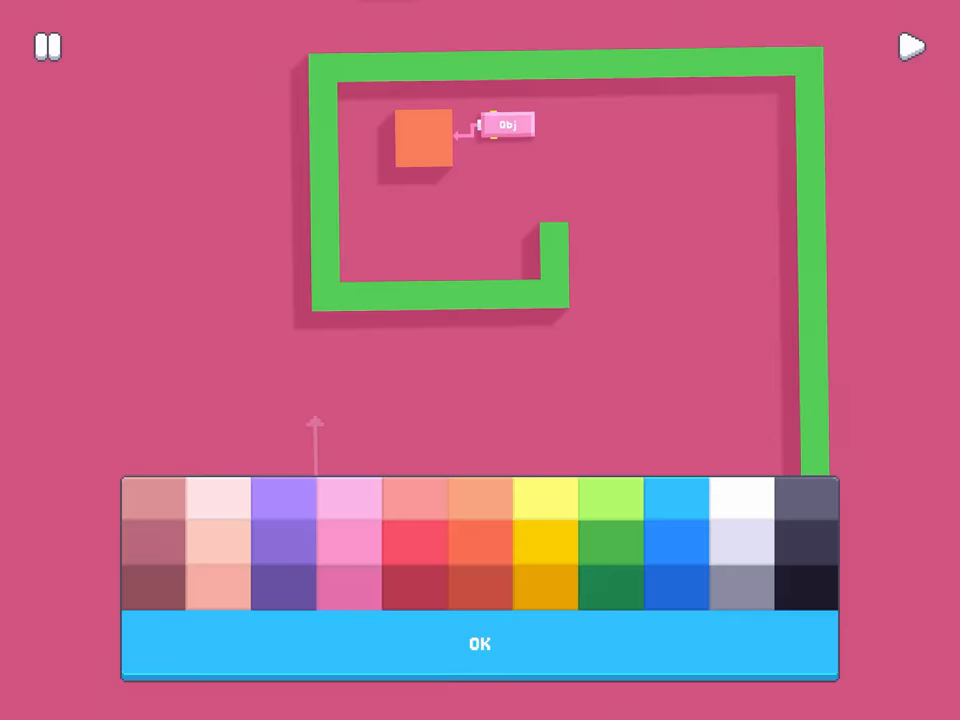
pyautogui.click(544, 572)
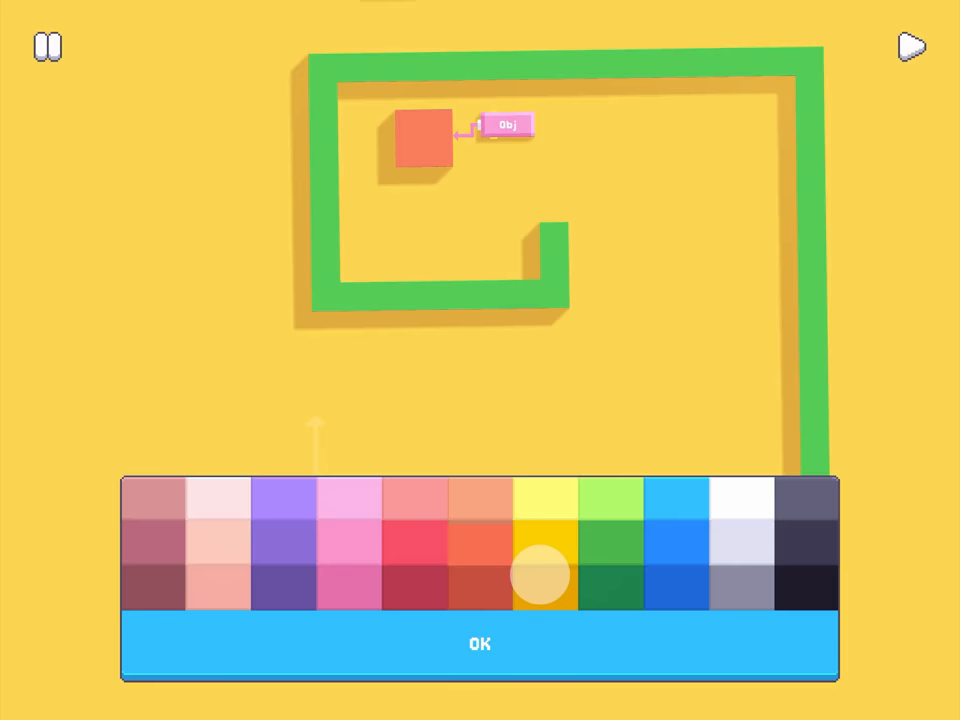
pyautogui.click(612, 576)
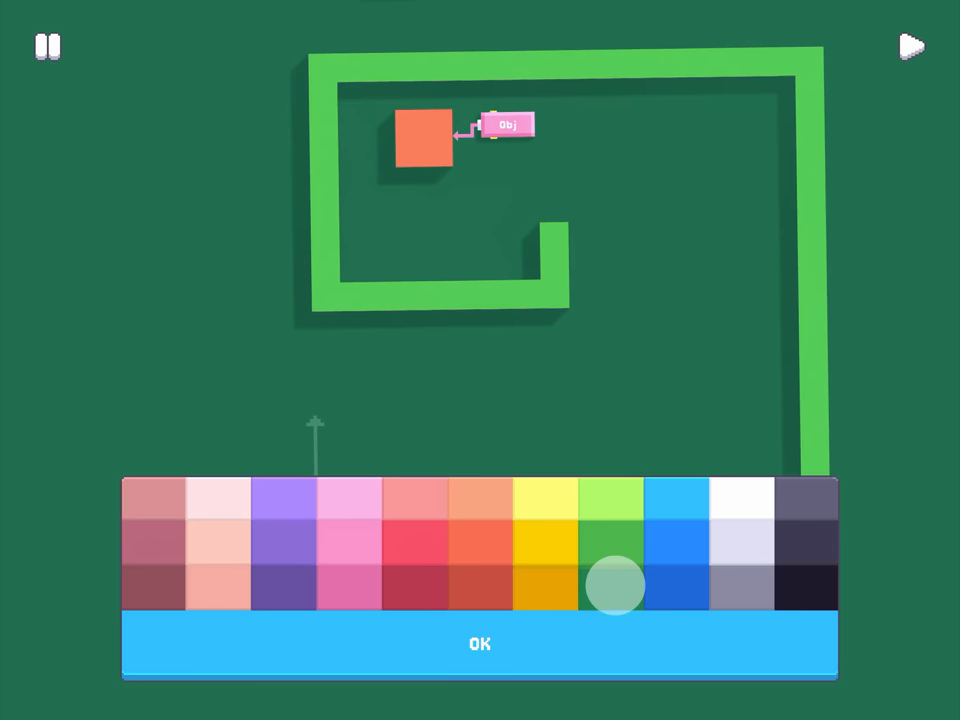
pyautogui.click(480, 644)
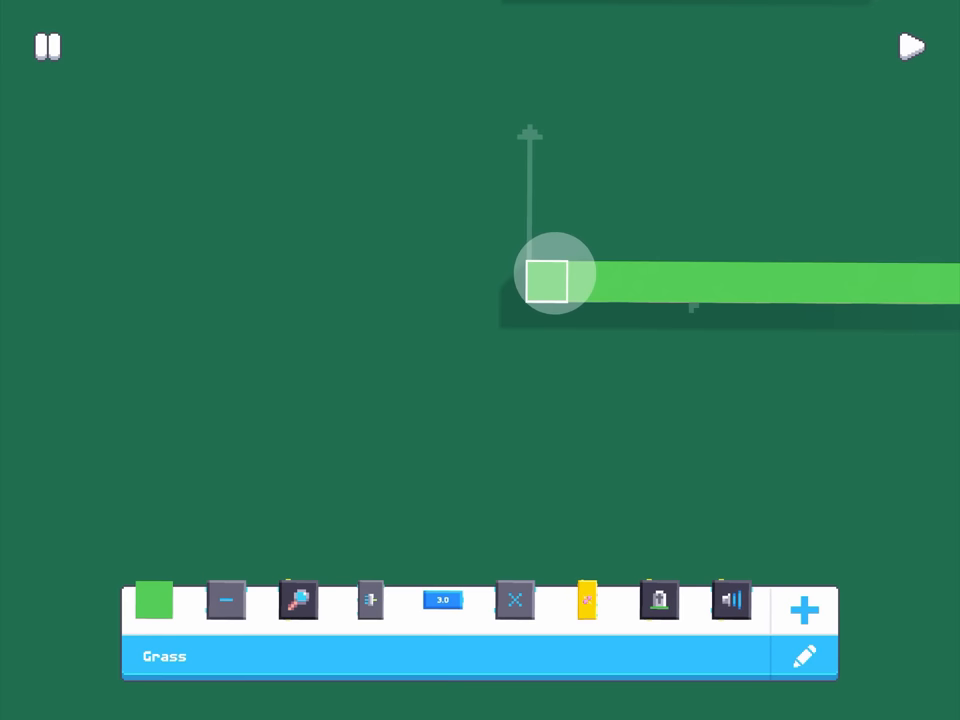
# Drag out two new grass wall sections to lengthen the maze.
pyautogui.moveTo(556, 276); pyautogui.dragTo(464, 360)
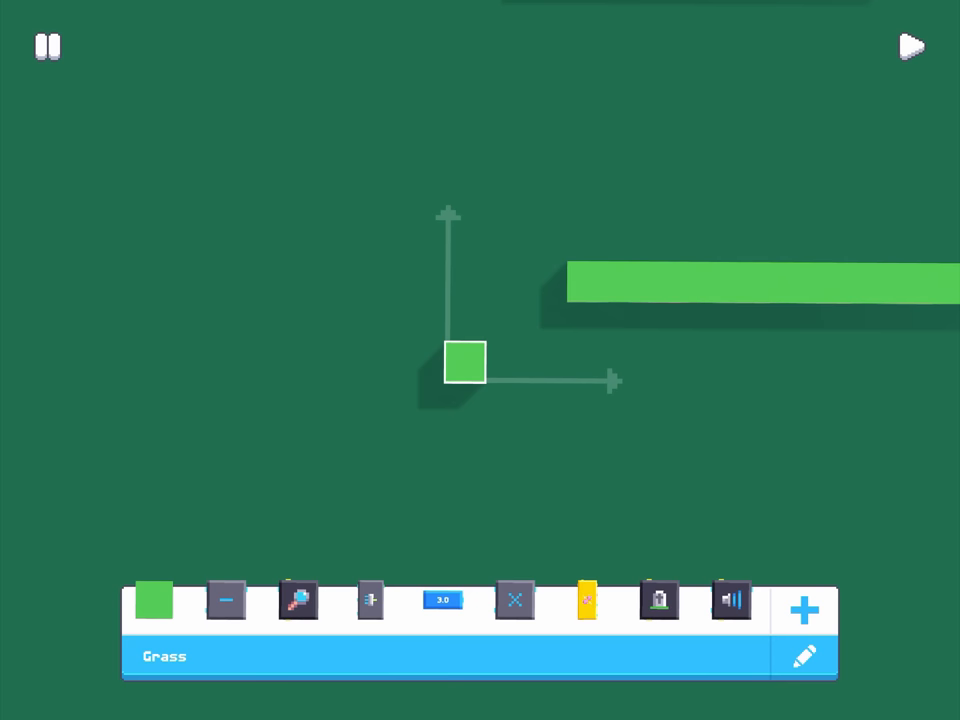
pyautogui.moveTo(464, 364); pyautogui.dragTo(532, 248)
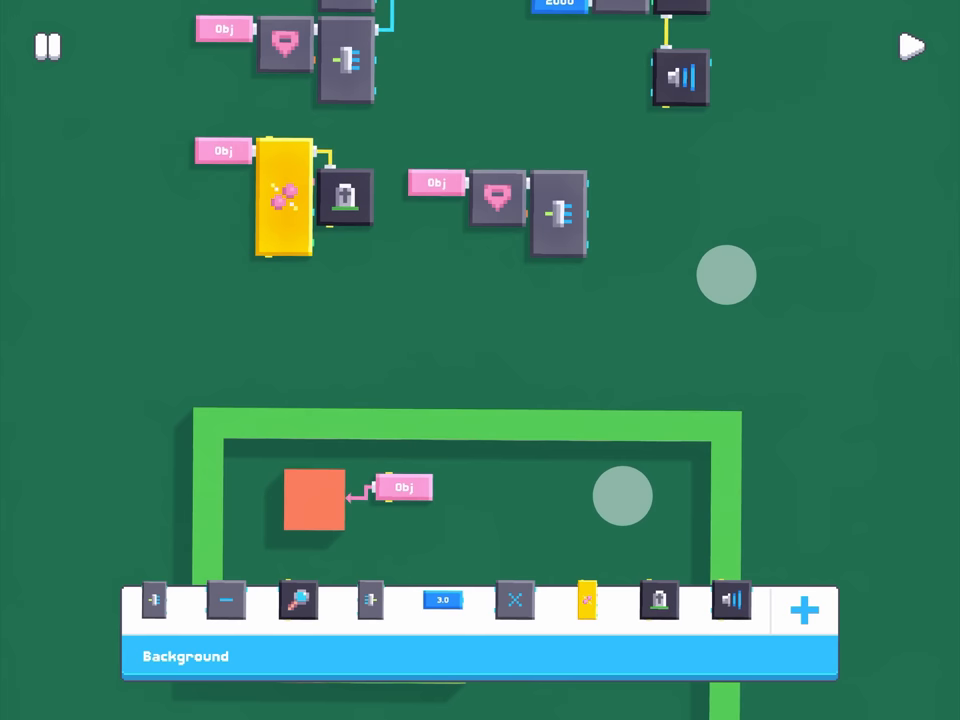
pyautogui.click(804, 610)
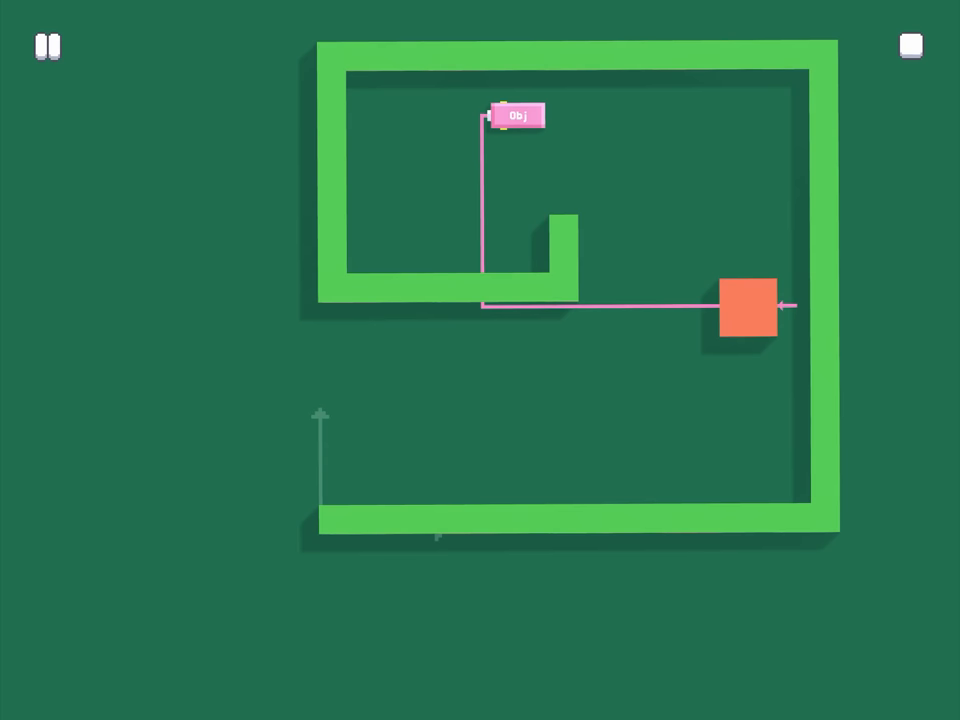
# Multi-select the box with its Obj block and place it lower in the maze.
pyautogui.click(46, 48)
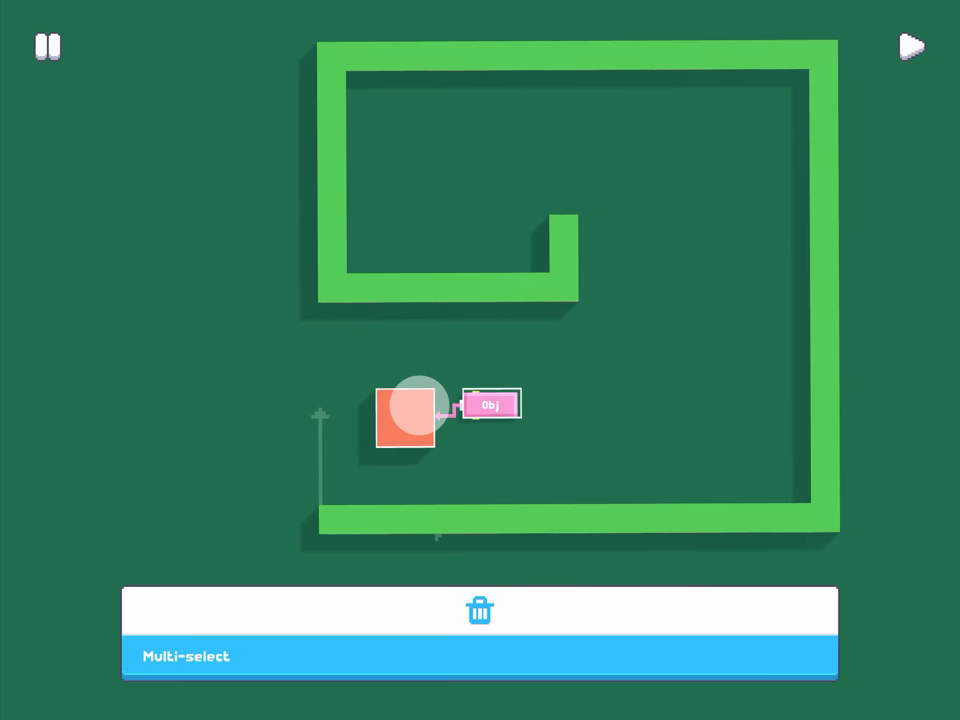
pyautogui.click(910, 48)
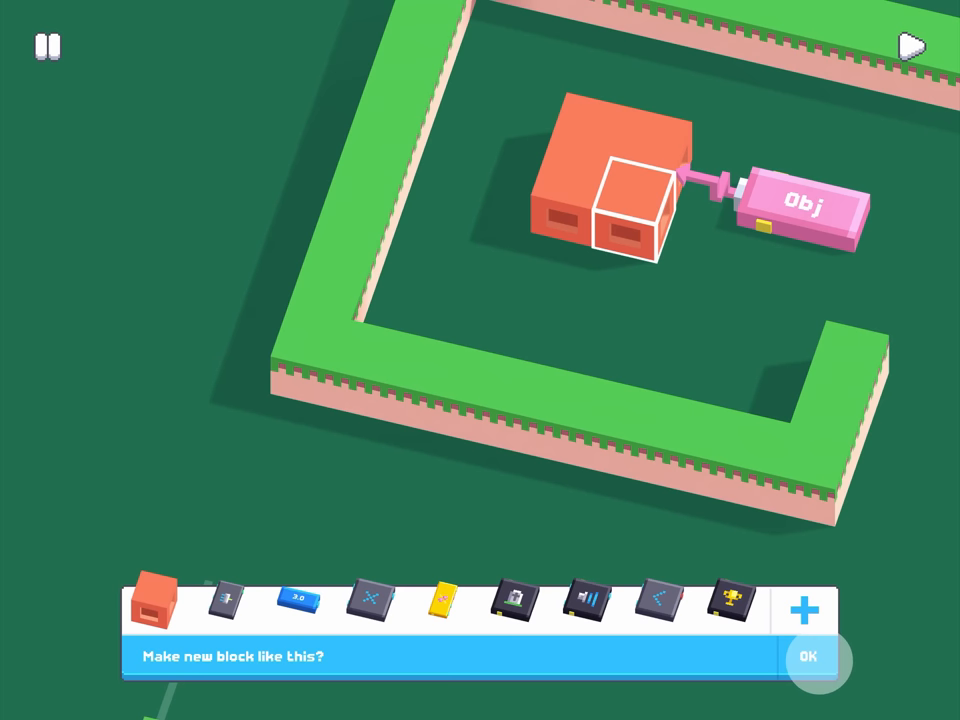
# Confirm making a new block from the box and name it Box 2.
pyautogui.click(808, 656)
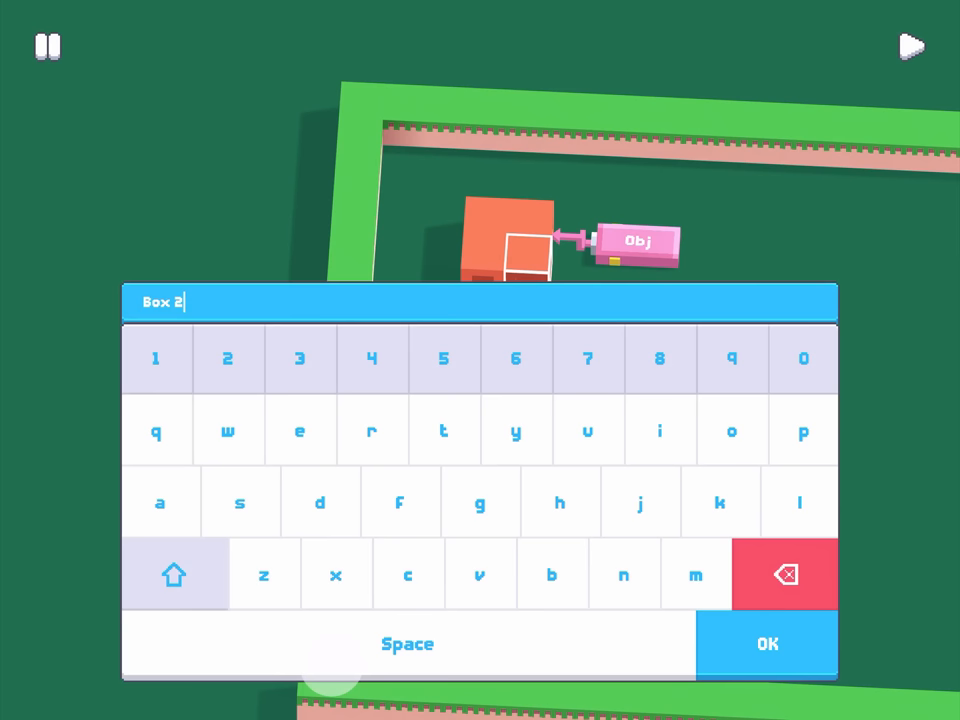
pyautogui.click(766, 644)
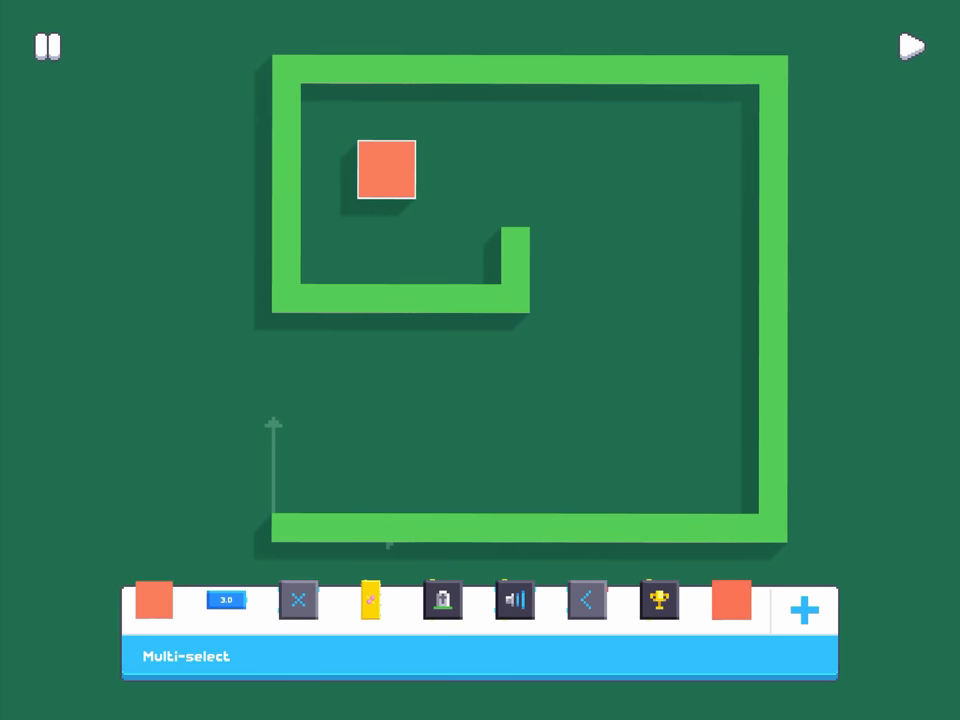
# Push the orange box through the maze in play mode, then stop the playtest.
pyautogui.click(298, 600)
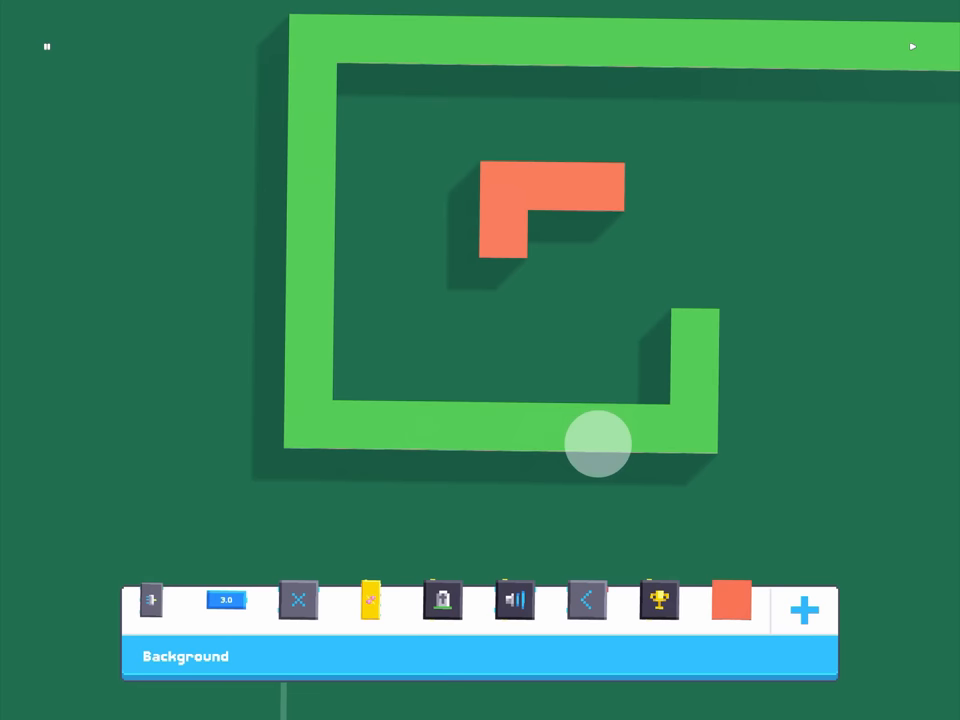
pyautogui.click(910, 46)
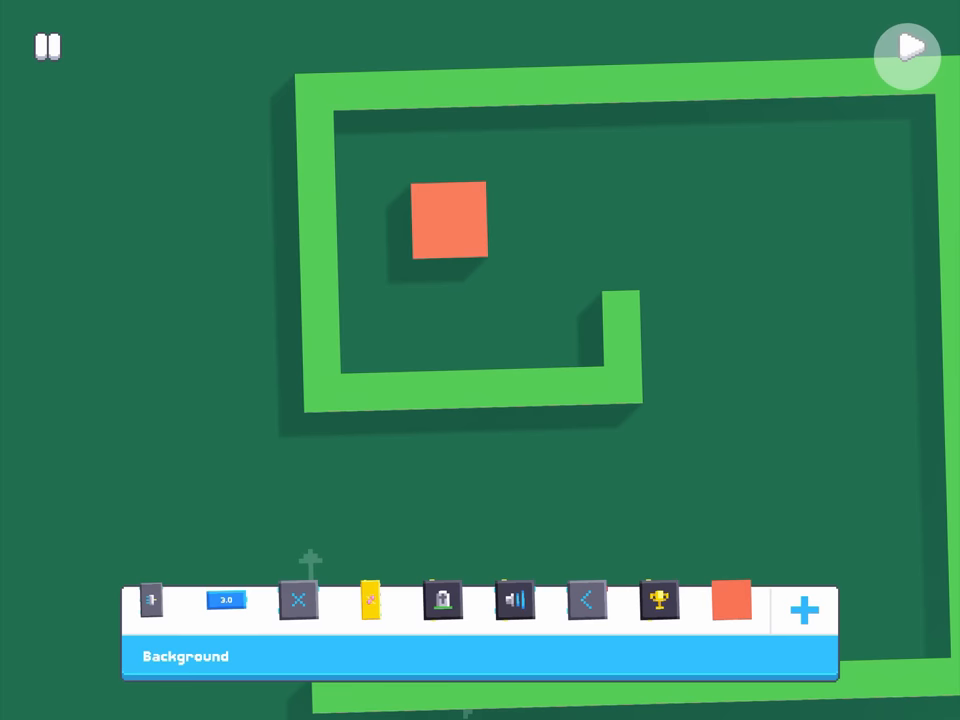